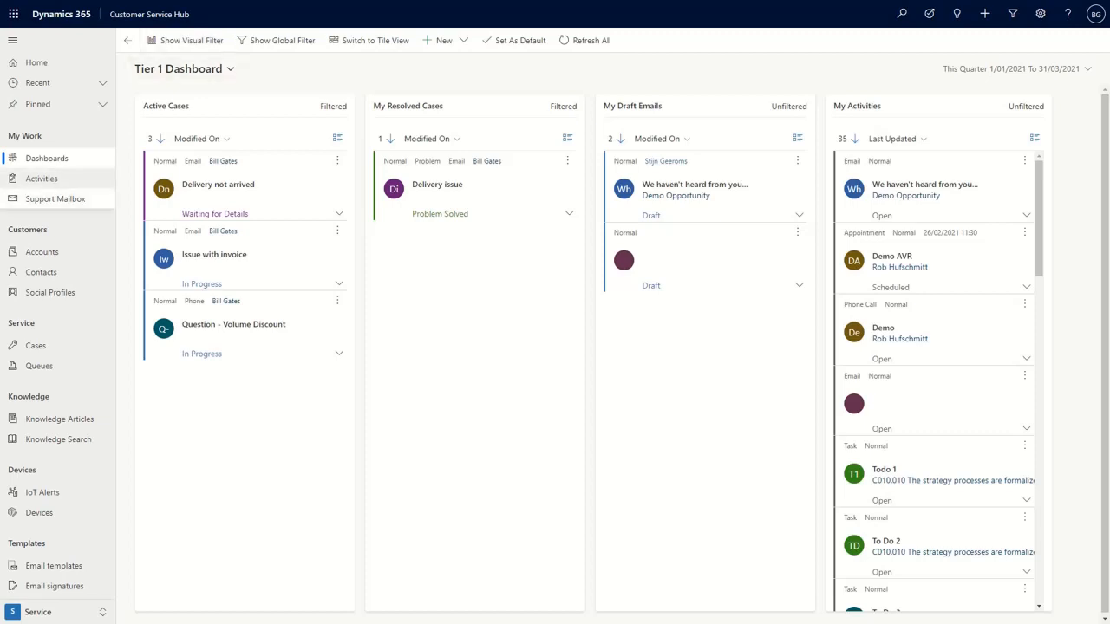
Open the 'Problem - User cannot login?' email from the Support Mailbox
{"action": "left_click", "coordinate": [56, 199]}
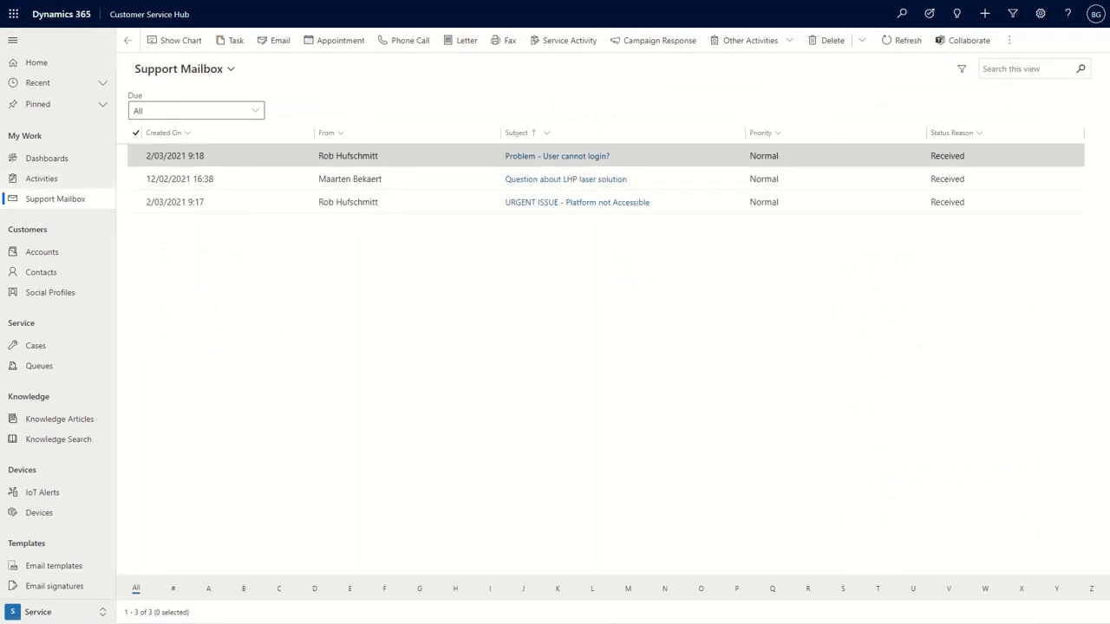
{"action": "left_click", "coordinate": [557, 156]}
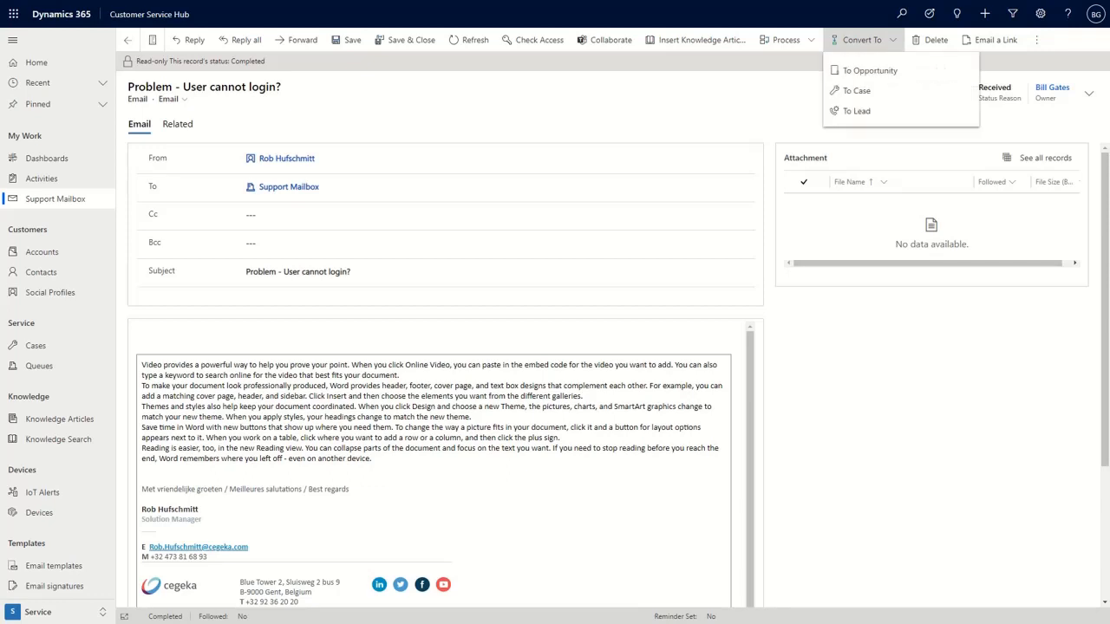
{"action": "mouse_move", "coordinate": [856, 90]}
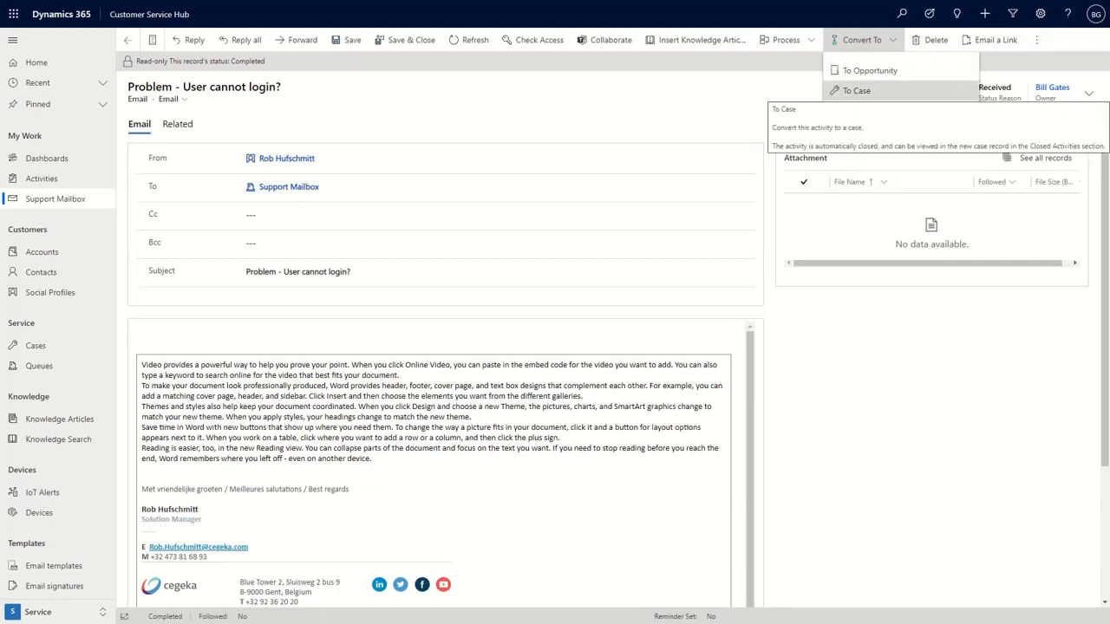
Start converting the email to a case with customer Cegeka Business Solutions
{"action": "left_click", "coordinate": [857, 91]}
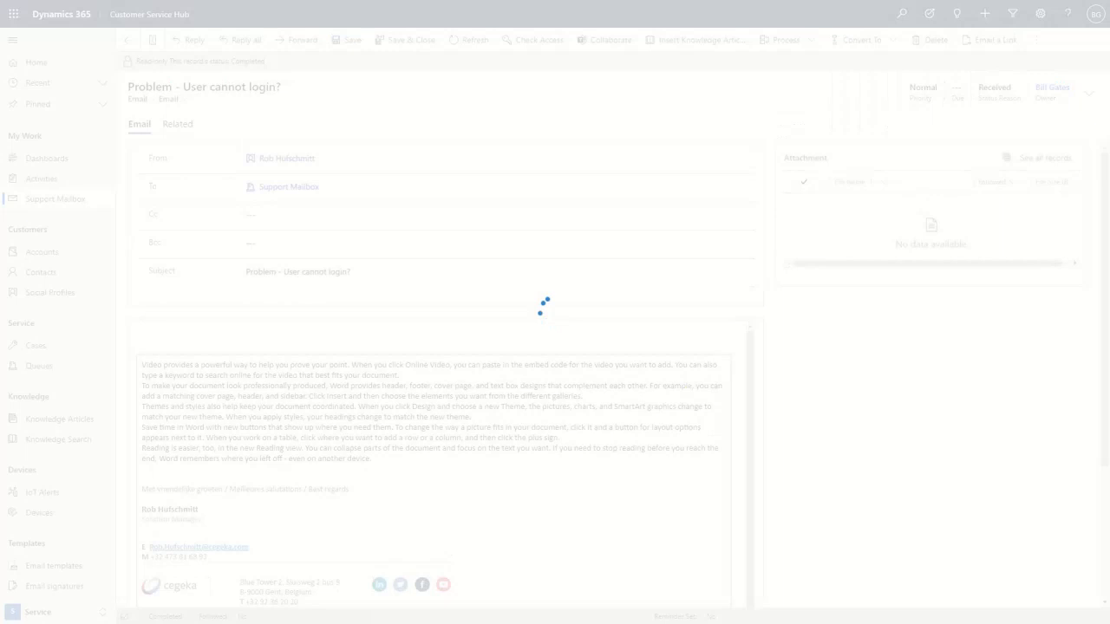
{"action": "left_click", "coordinate": [860, 39]}
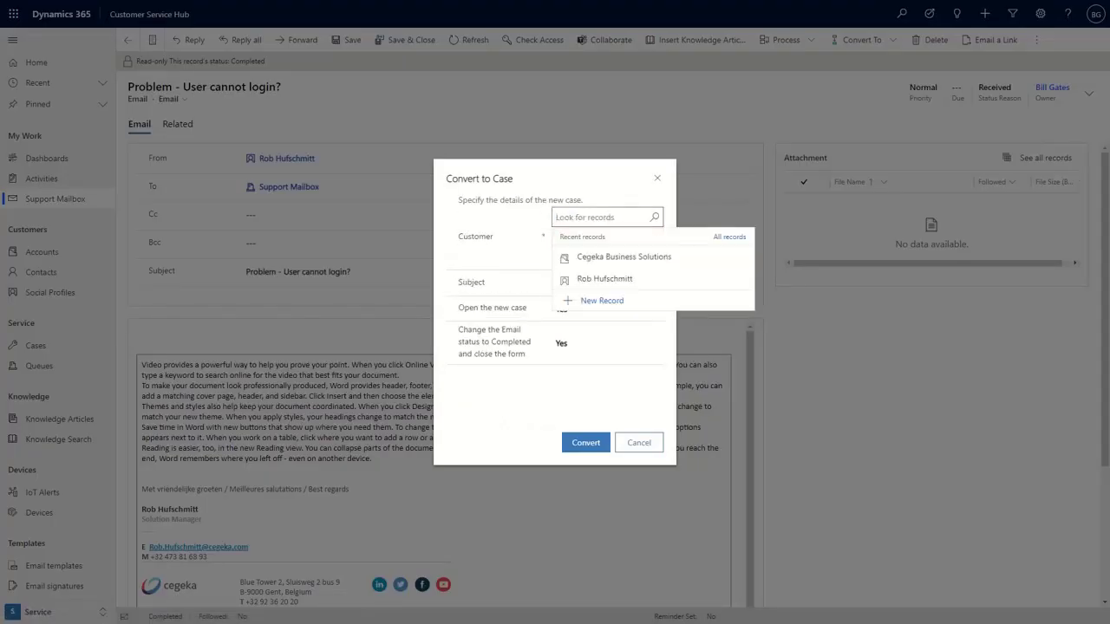
{"action": "type", "text": "Cege"}
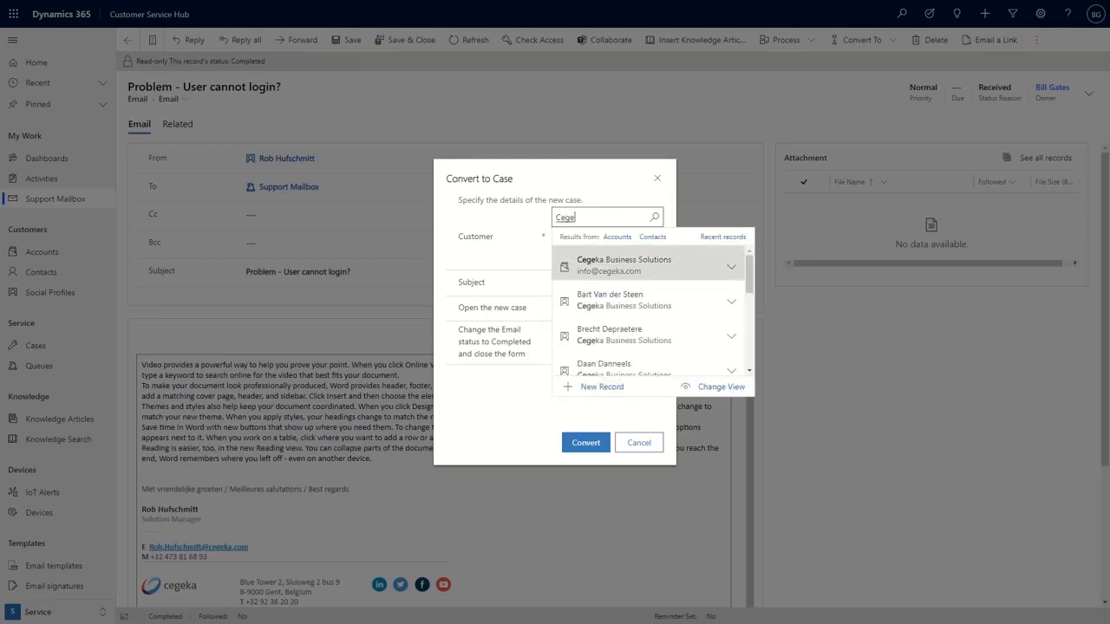
{"action": "left_click", "coordinate": [623, 265]}
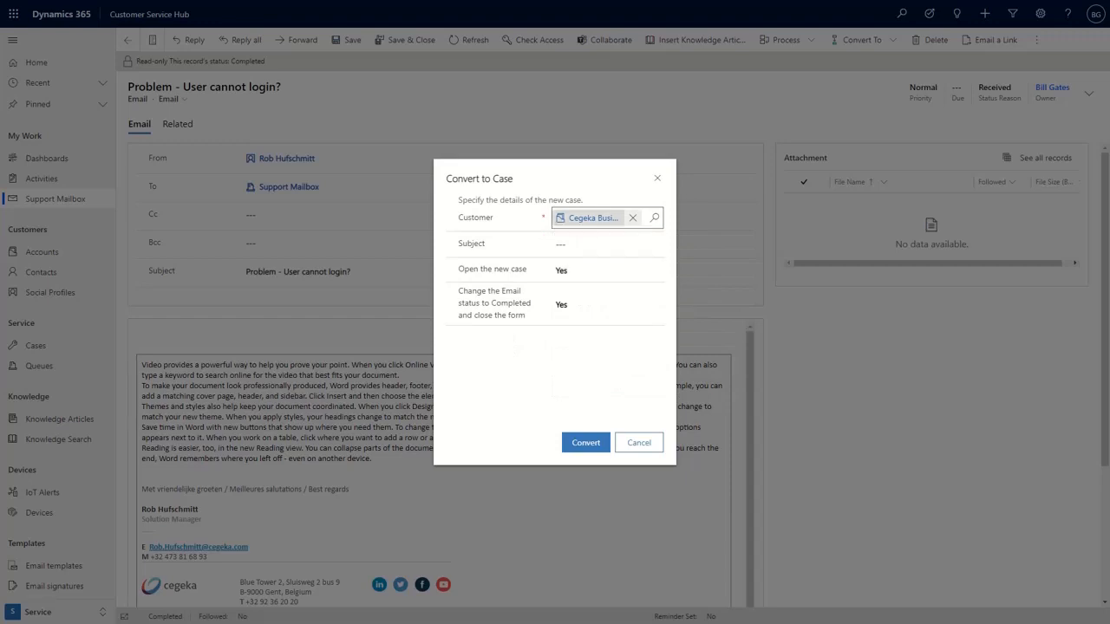
Set the case subject to Service > Maintenance and complete the conversion
{"action": "left_click", "coordinate": [599, 244]}
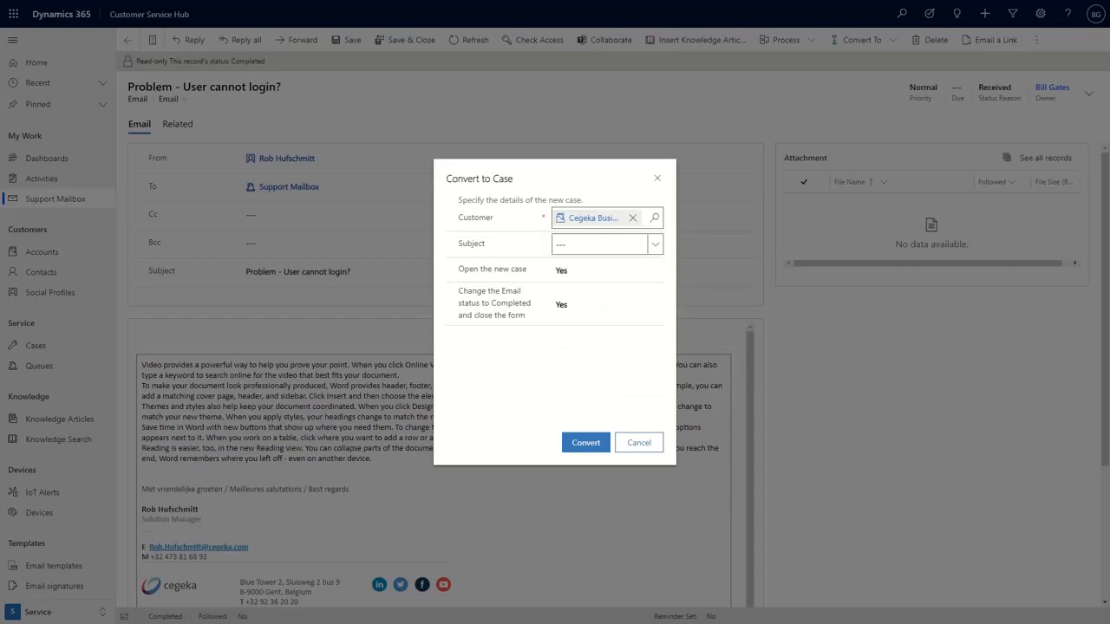
{"action": "left_click", "coordinate": [655, 244]}
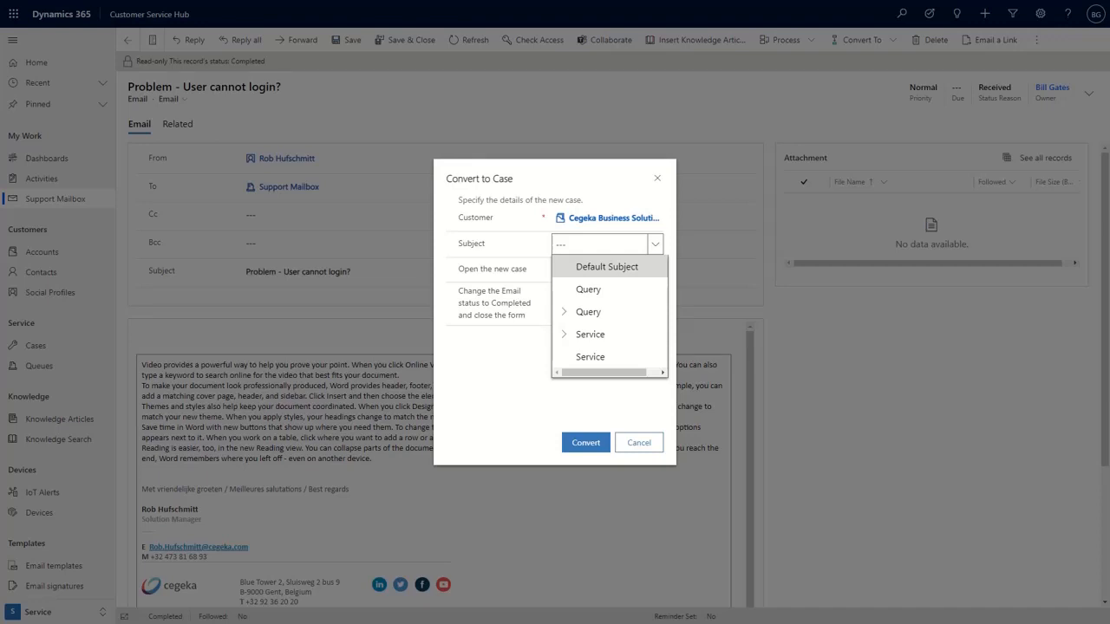
{"action": "left_click", "coordinate": [564, 334]}
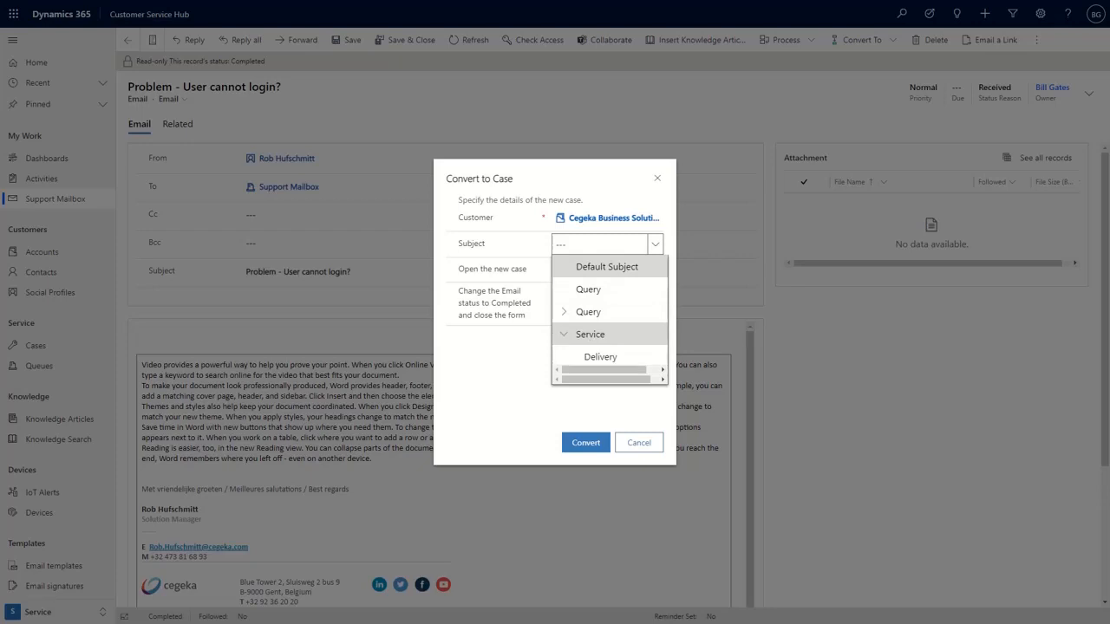
{"action": "scroll", "scroll_direction": "down", "scroll_amount": 3}
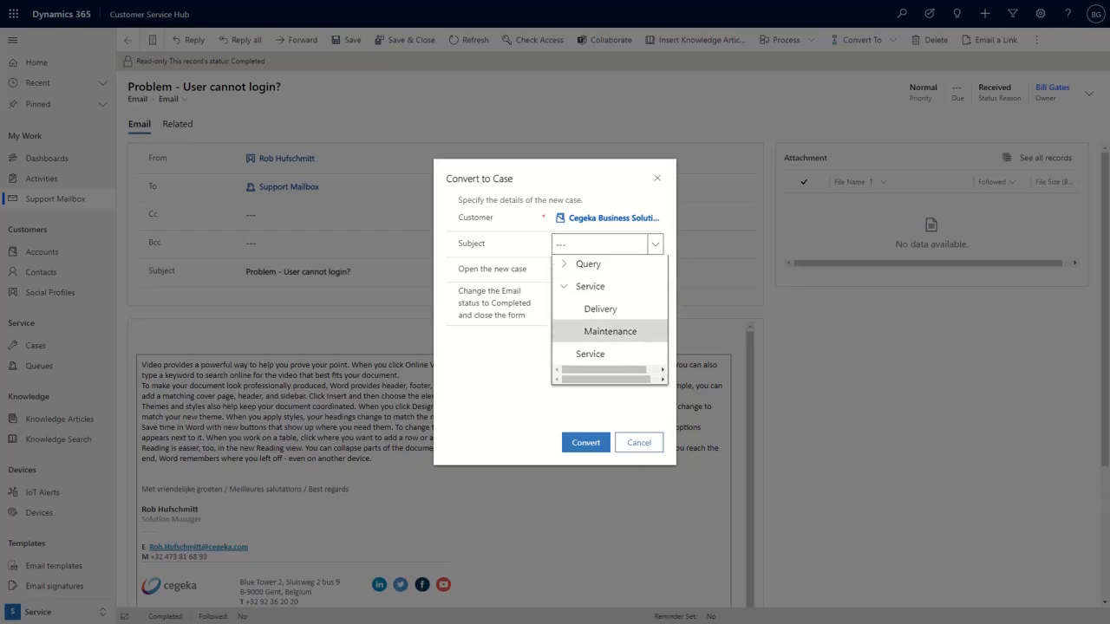
{"action": "left_click", "coordinate": [609, 330]}
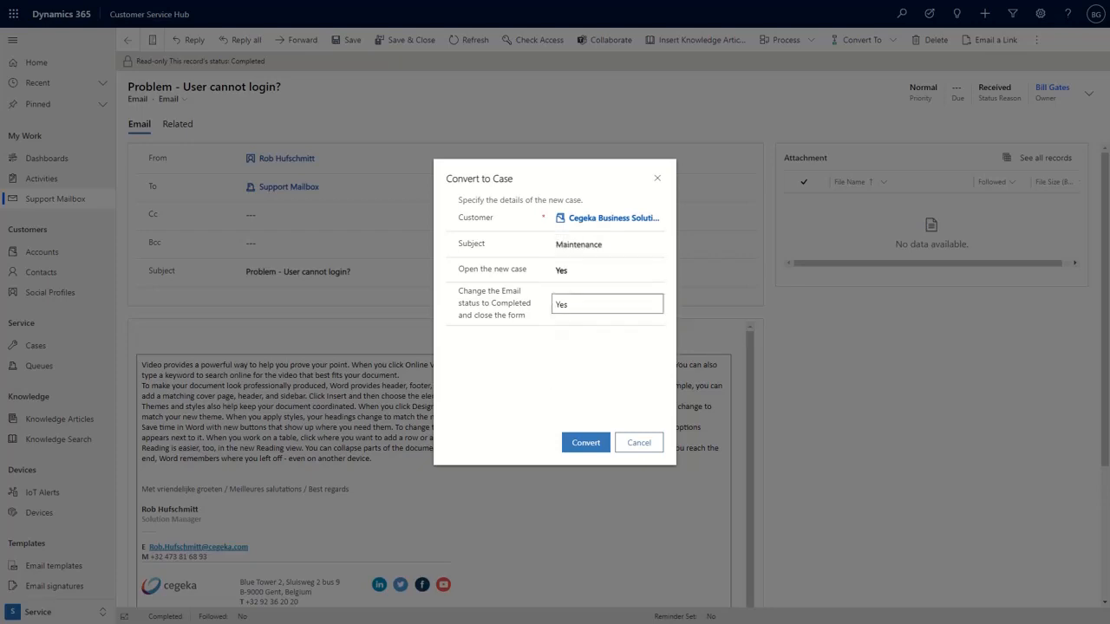
{"action": "left_click", "coordinate": [586, 442]}
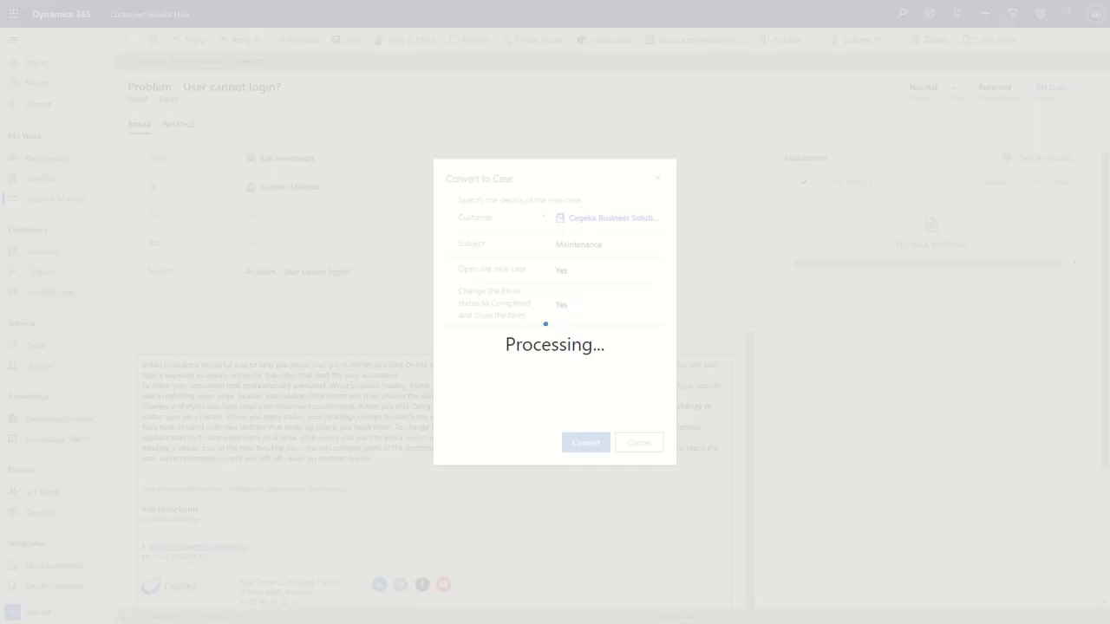
{"action": "left_click", "coordinate": [585, 442]}
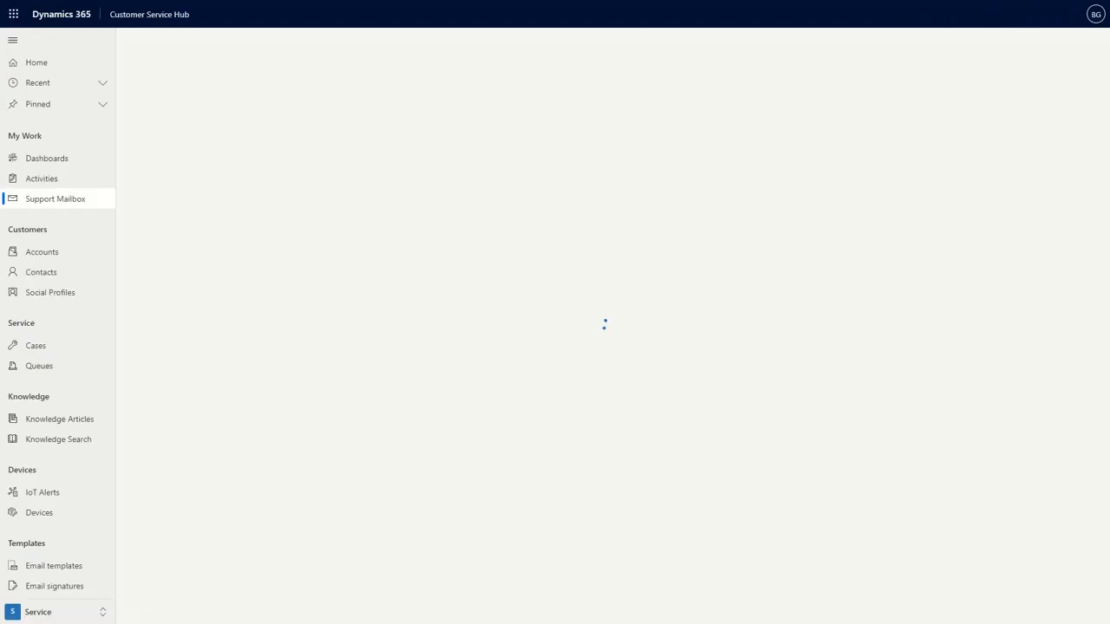
Review the new case CAS-01005-T3F1H6 with subject Maintenance, origin Email, In Progress
{"action": "left_click", "coordinate": [36, 346]}
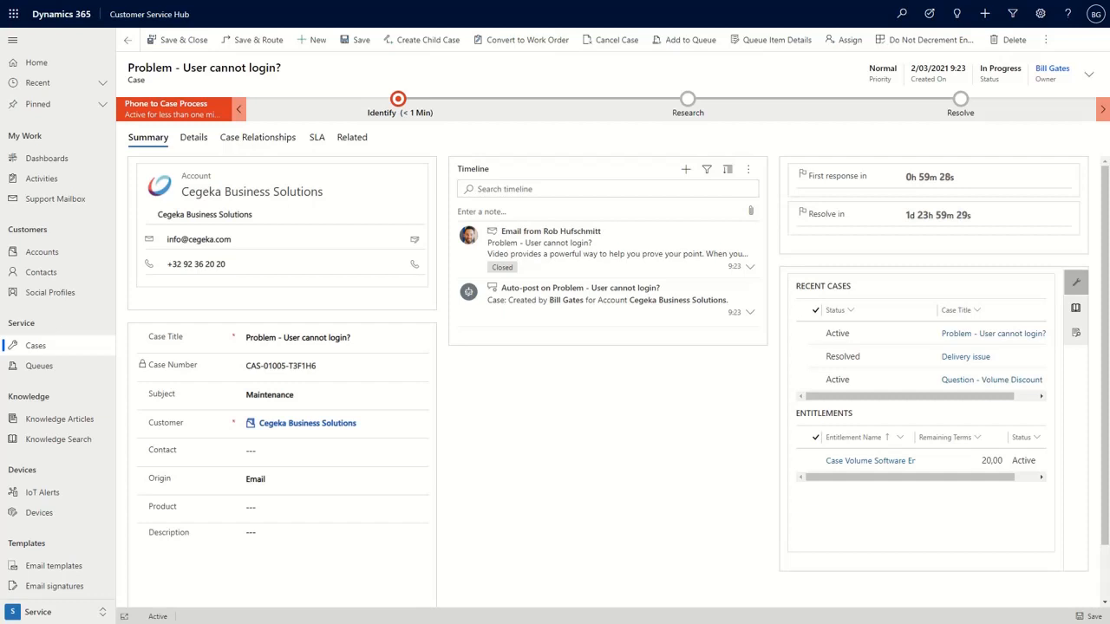
{"action": "left_click", "coordinate": [334, 336]}
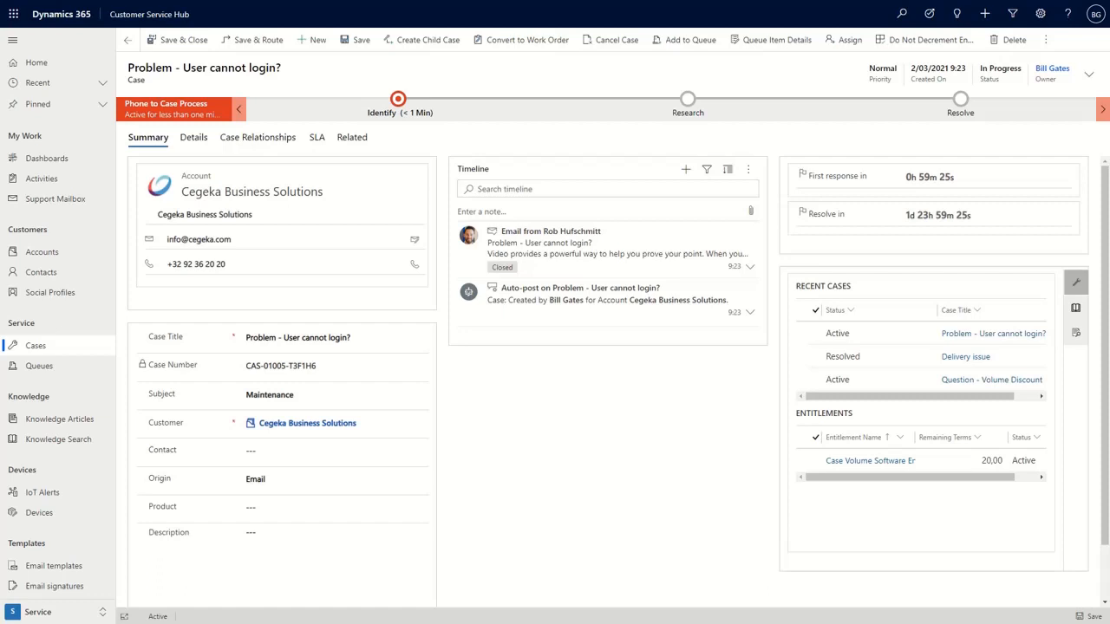
{"action": "left_click", "coordinate": [334, 337]}
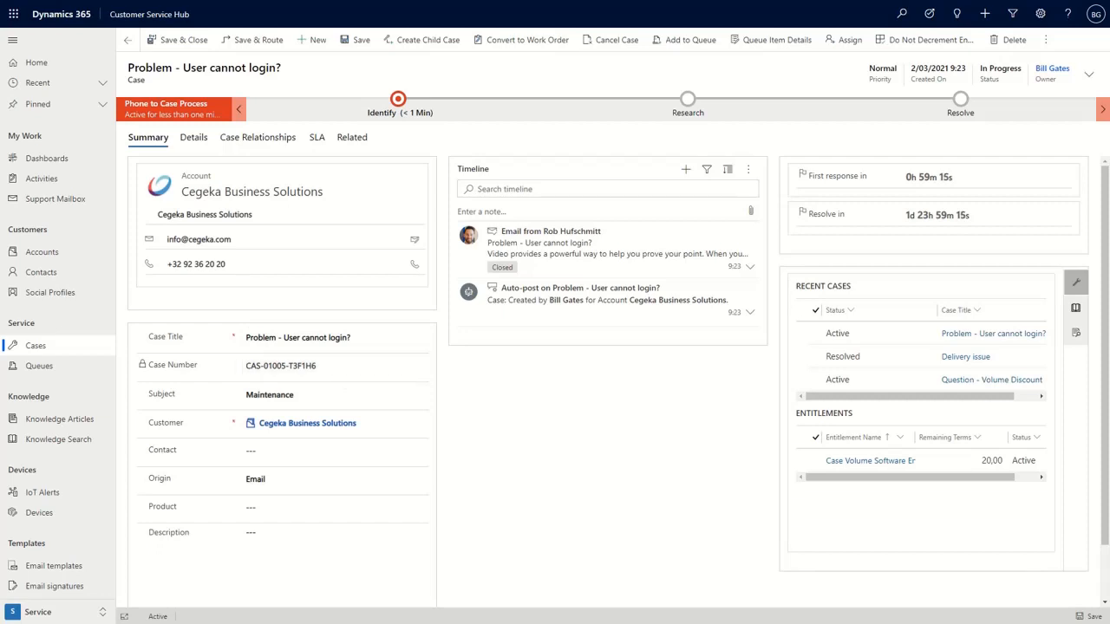
{"action": "left_click", "coordinate": [334, 450]}
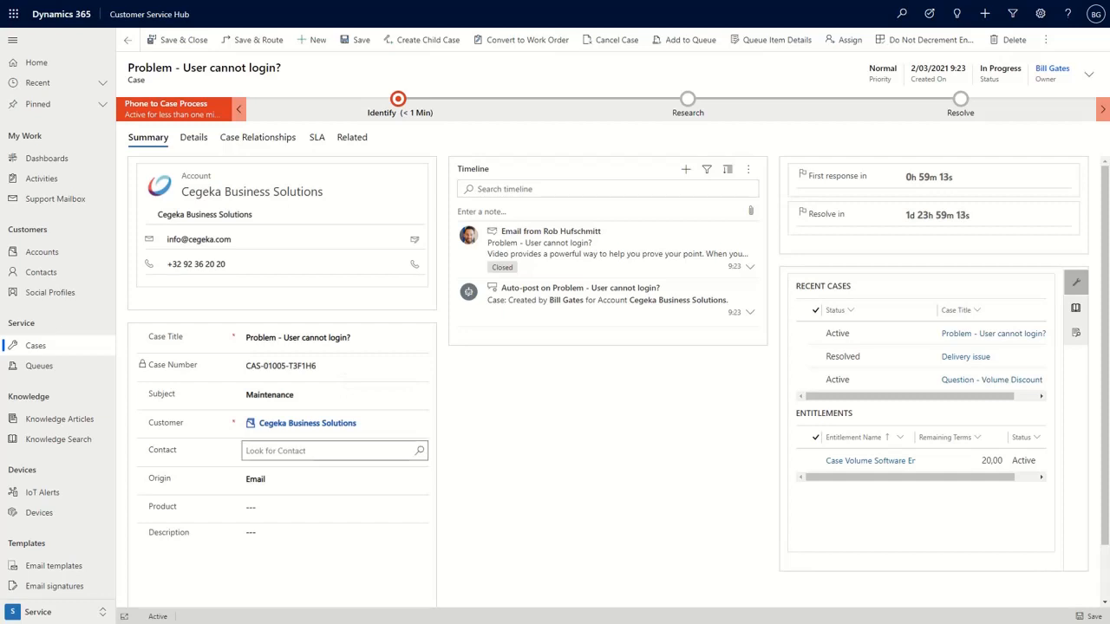
{"action": "left_click", "coordinate": [334, 450]}
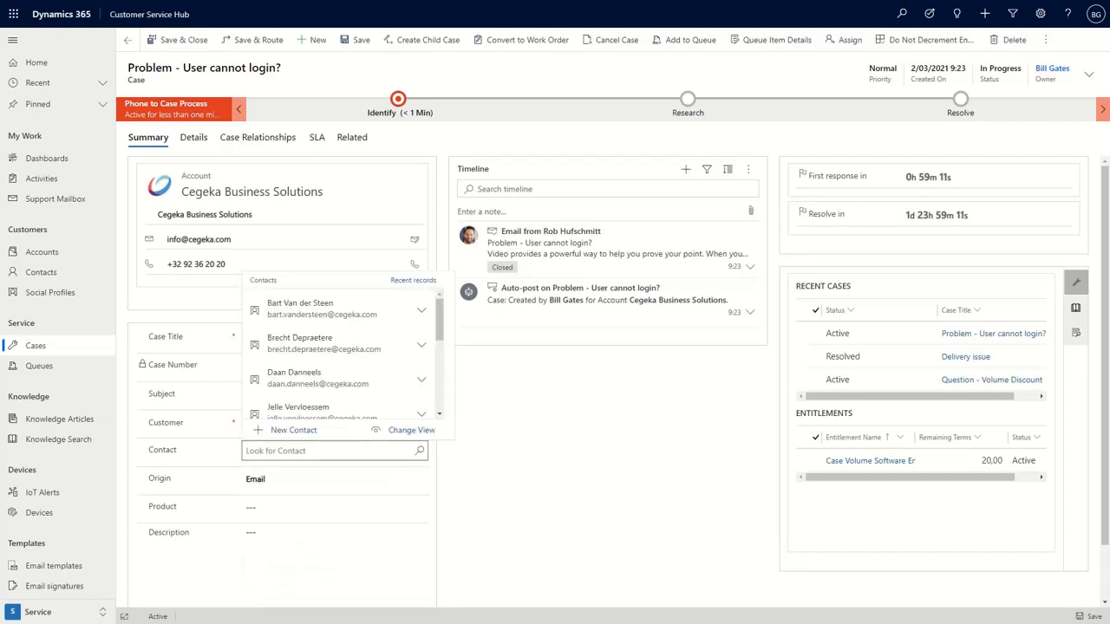
{"action": "type", "text": "r"}
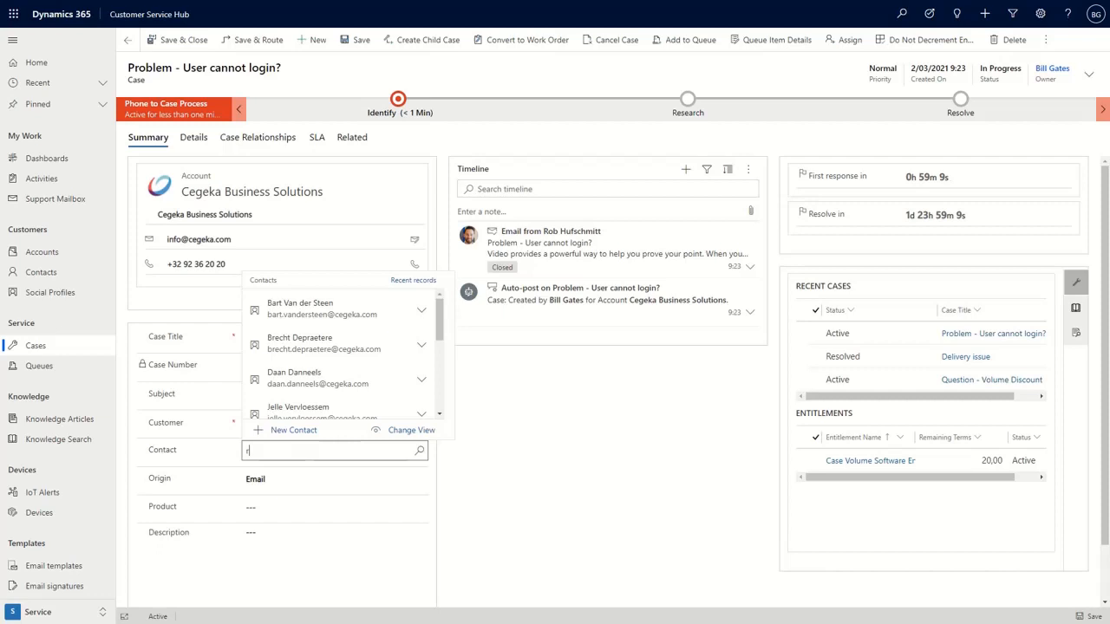
{"action": "type", "text": "ob Hufschmitt"}
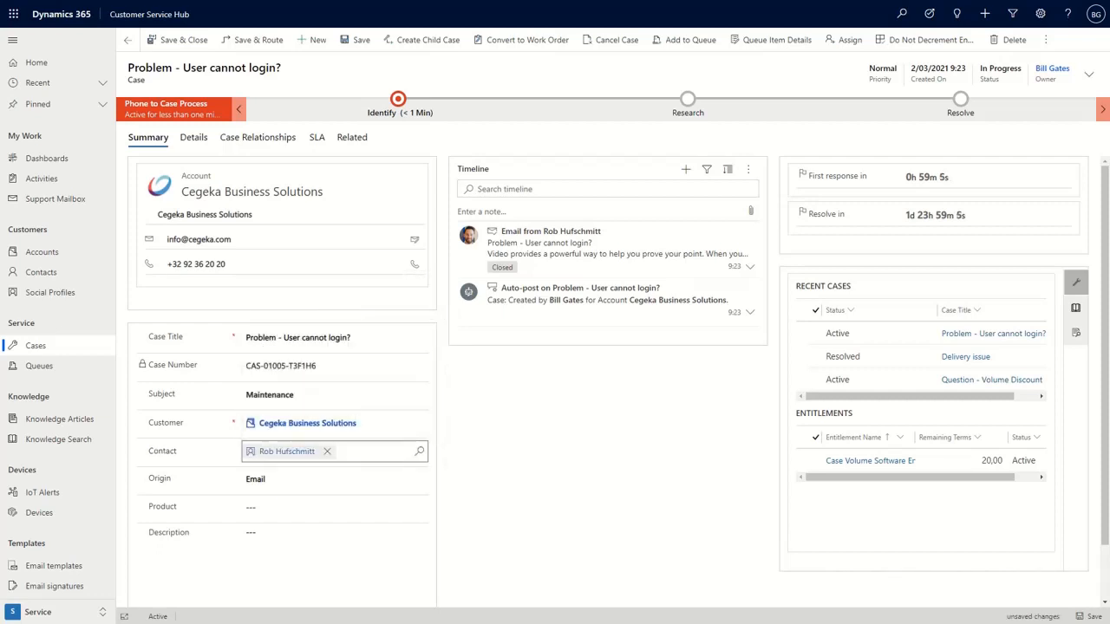
{"action": "left_click", "coordinate": [334, 478]}
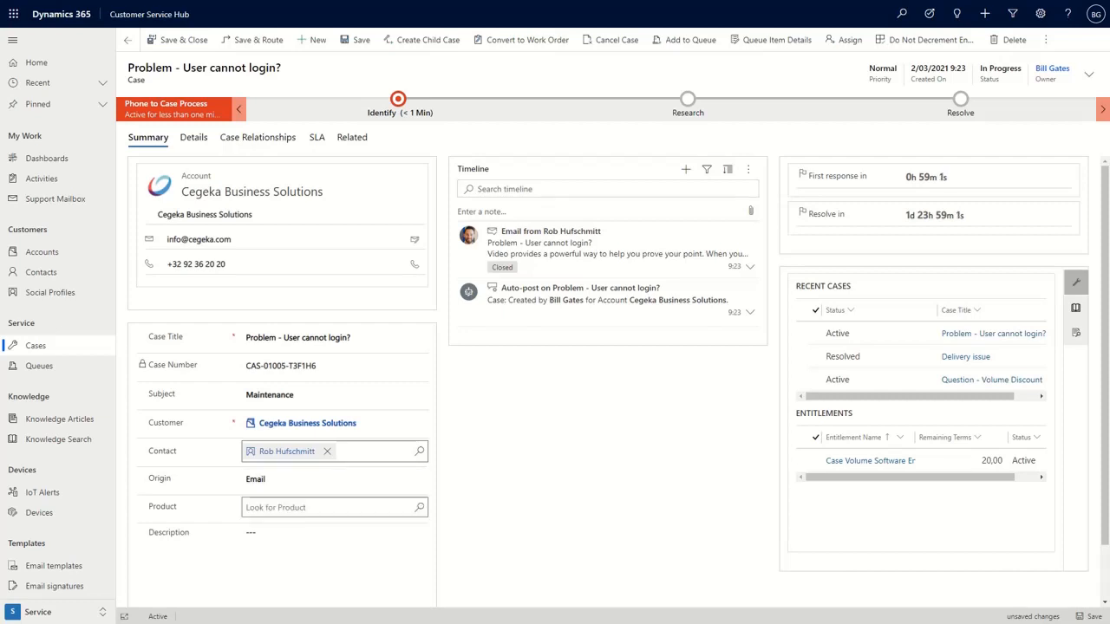
{"action": "left_click", "coordinate": [333, 507]}
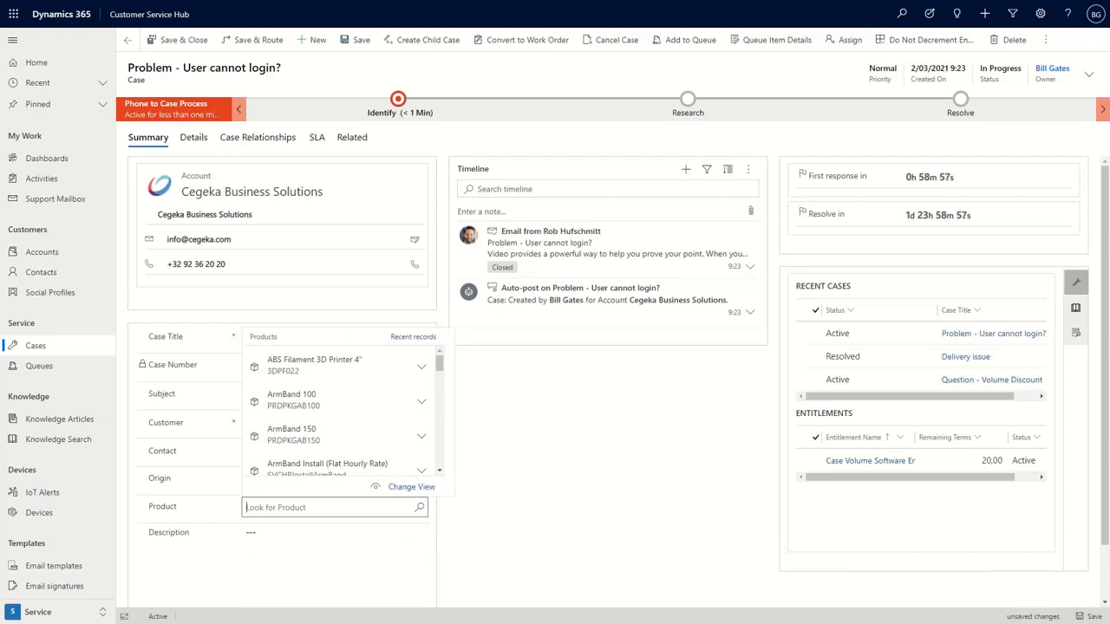
{"action": "type", "text": "D365"}
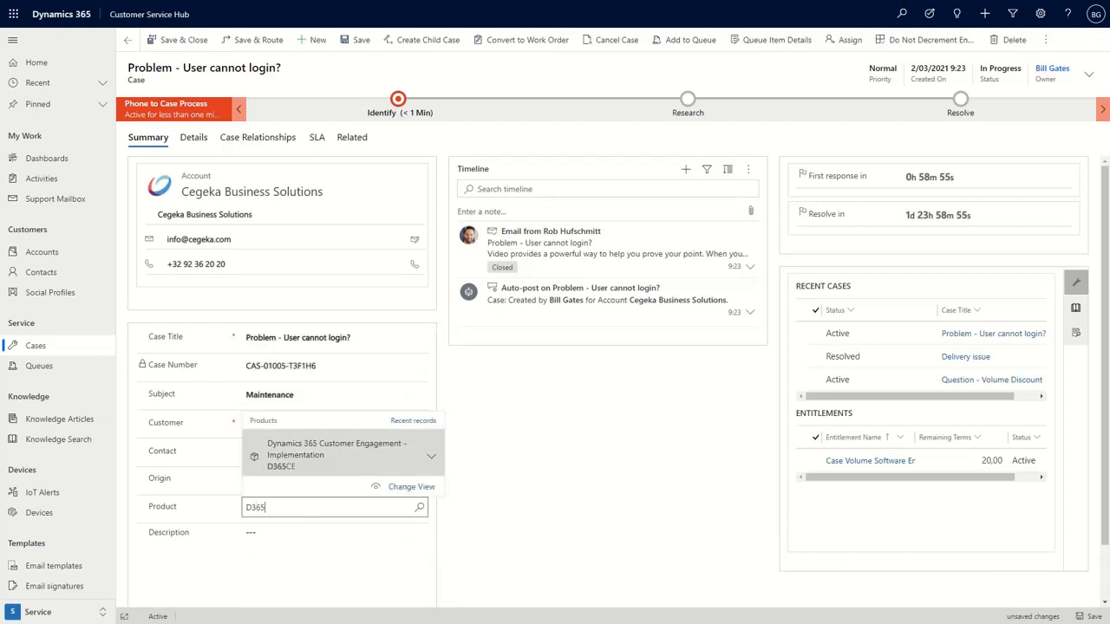
{"action": "left_click", "coordinate": [337, 455]}
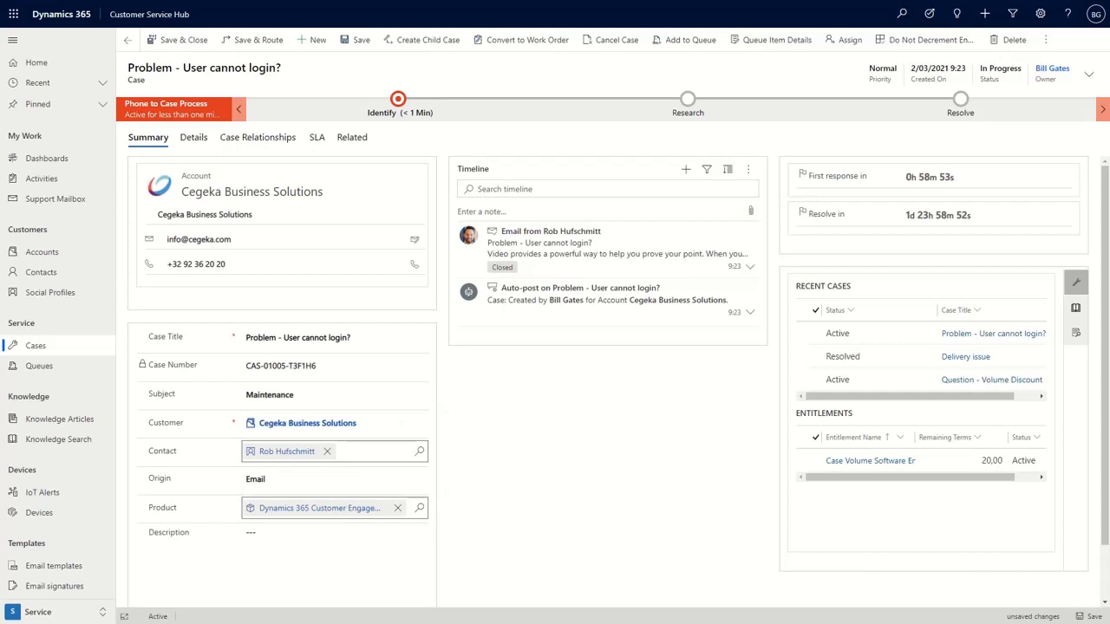
{"action": "scroll", "scroll_direction": "down", "scroll_amount": 3}
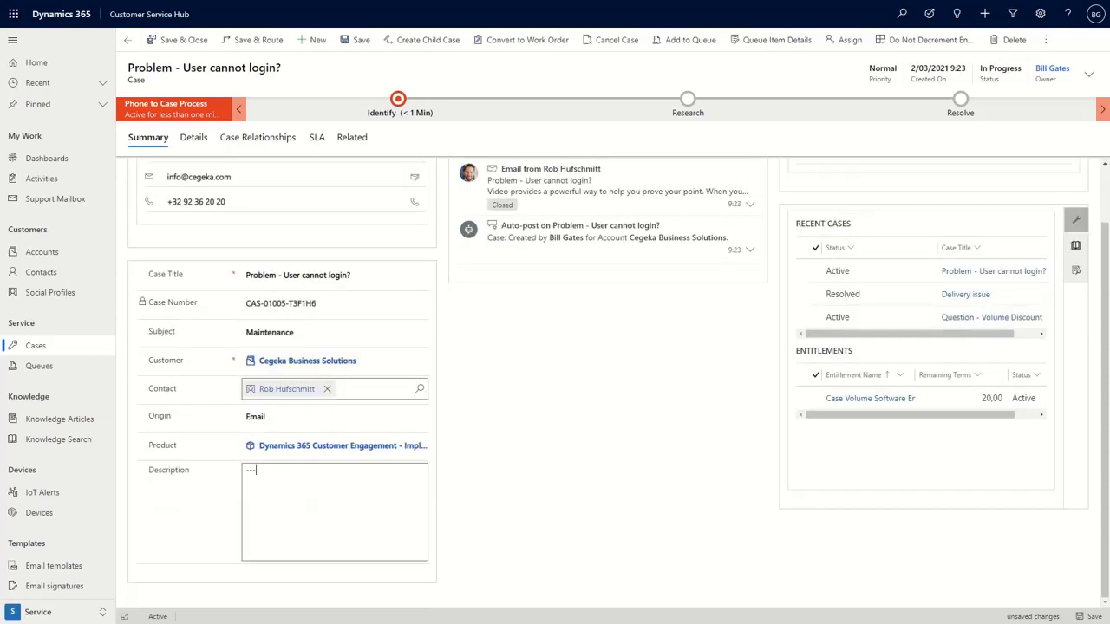
{"action": "scroll", "scroll_direction": "up", "scroll_amount": 3}
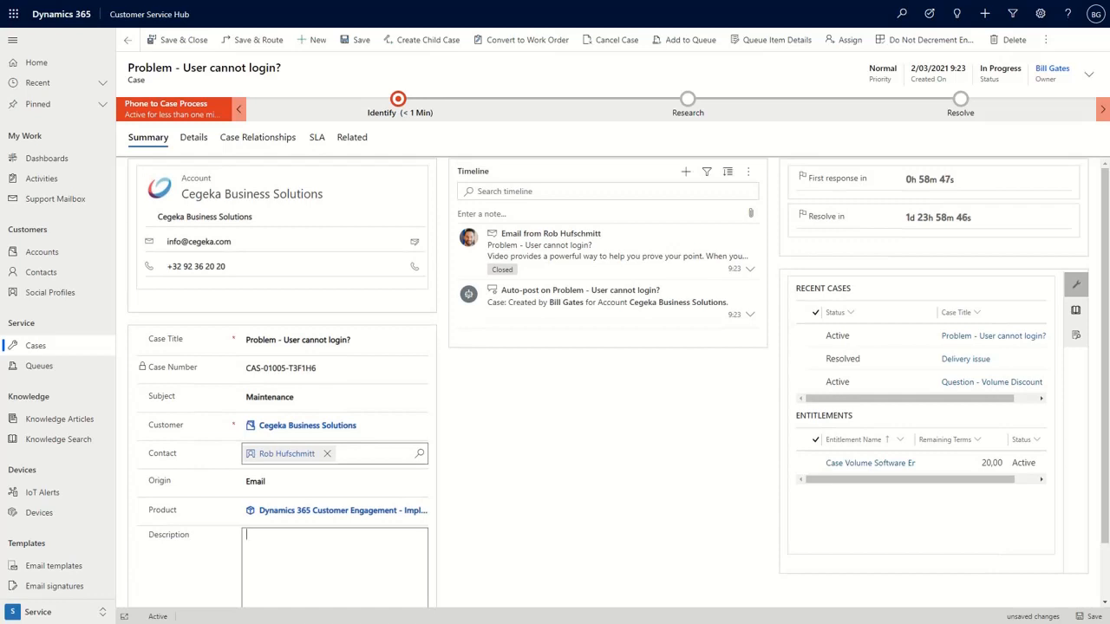
{"action": "left_click", "coordinate": [355, 40]}
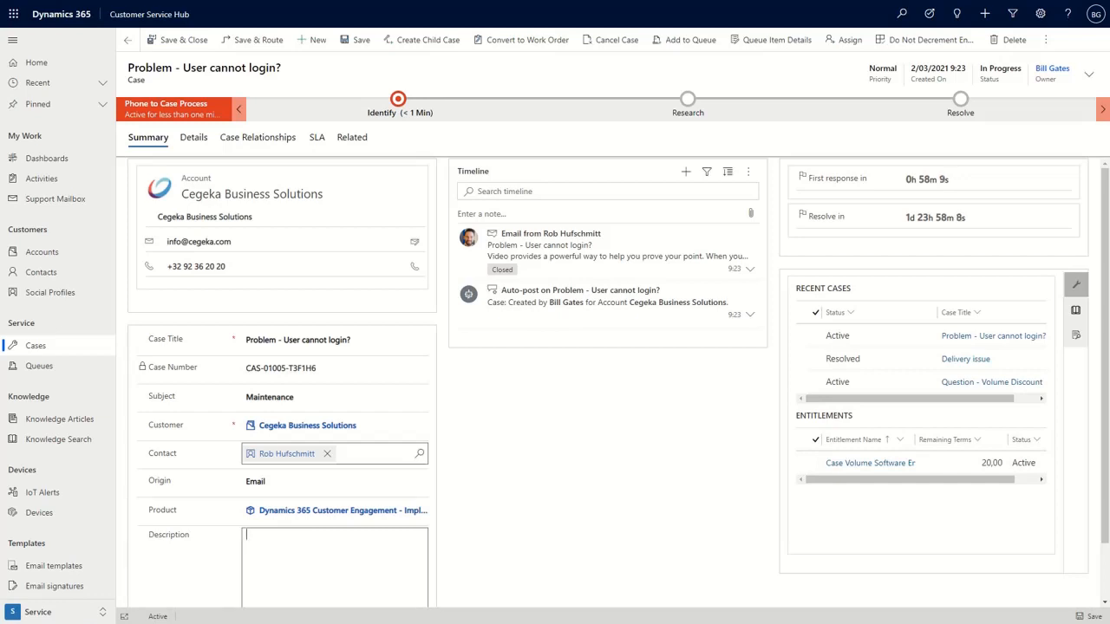
{"action": "mouse_move", "coordinate": [870, 462]}
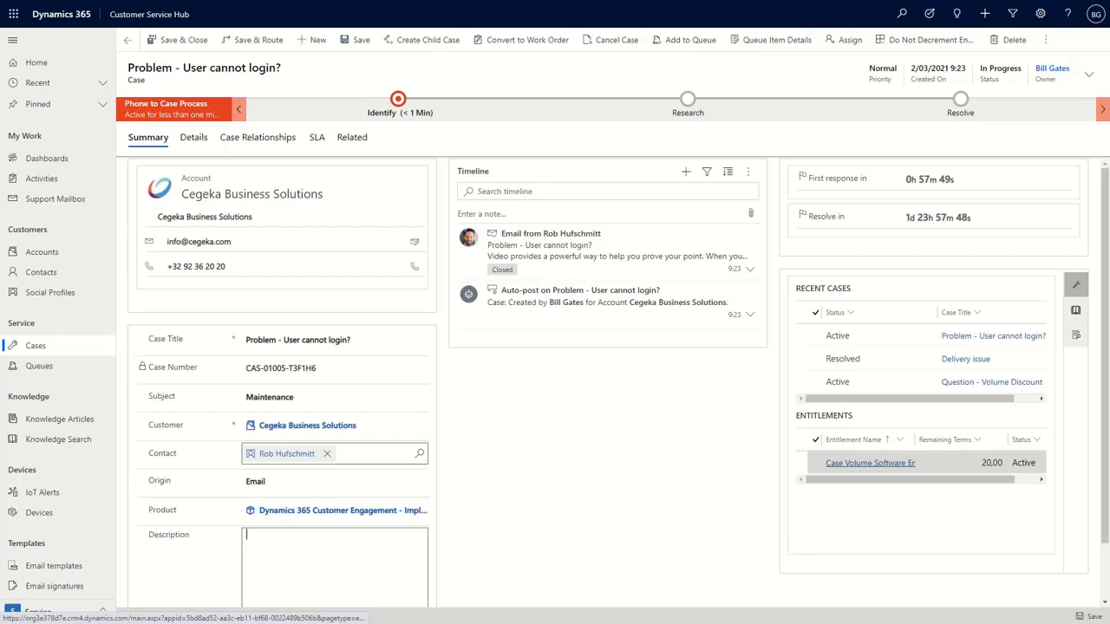
Open the Case Volume Software entitlement from the case's Entitlements subgrid
{"action": "left_click", "coordinate": [869, 462]}
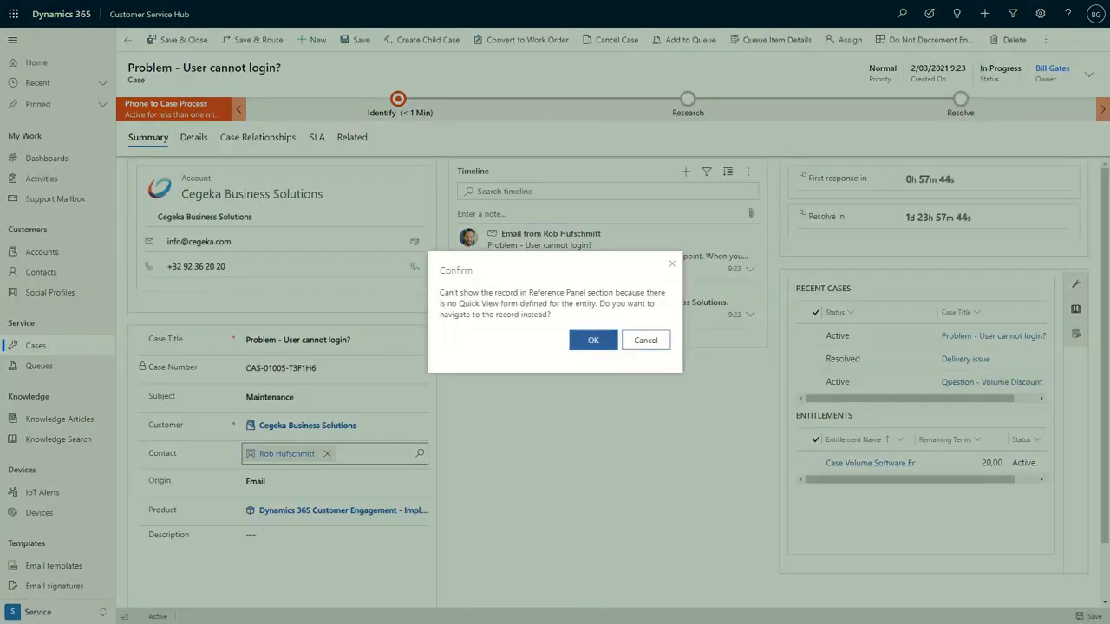
Confirm navigating to the entitlement and check Total and Remaining Terms, both 20
{"action": "left_click", "coordinate": [593, 339]}
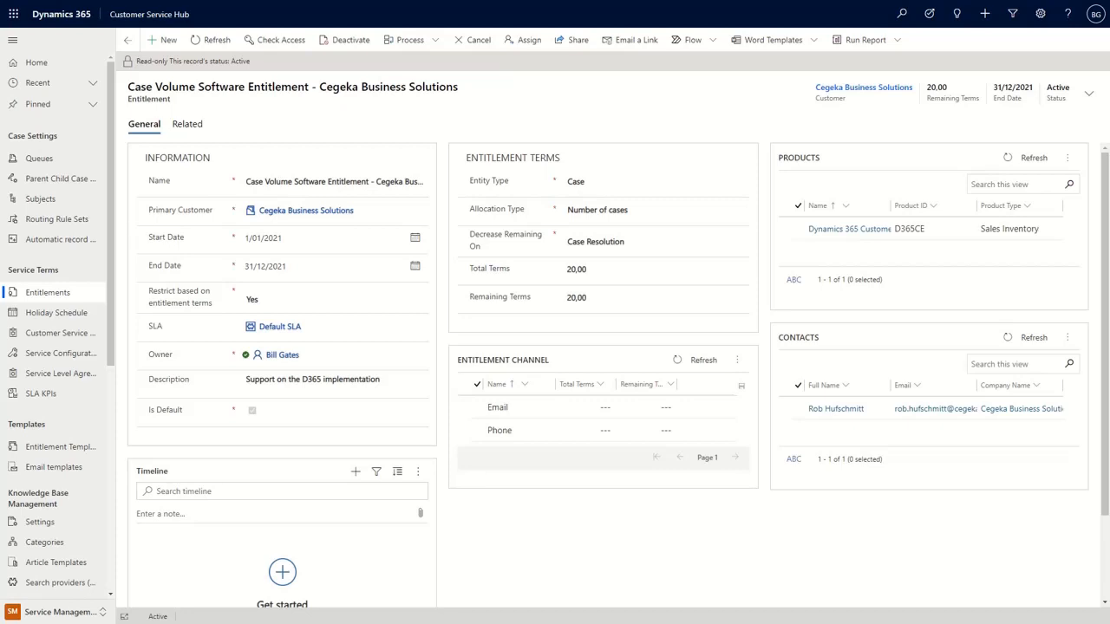
{"action": "mouse_move", "coordinate": [180, 297]}
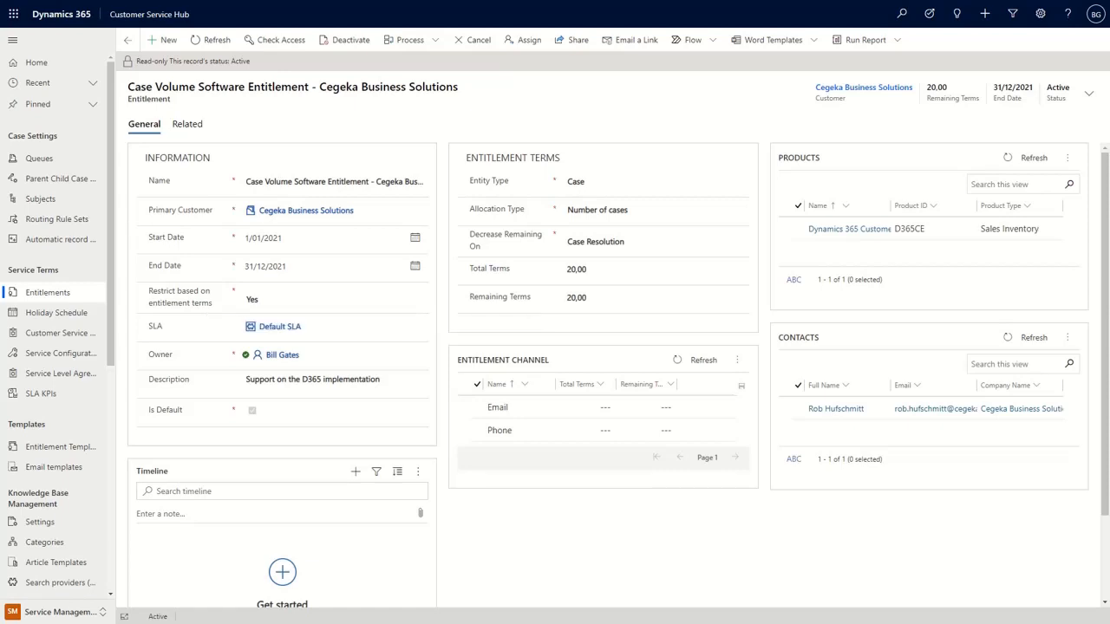
{"action": "left_click", "coordinate": [655, 269]}
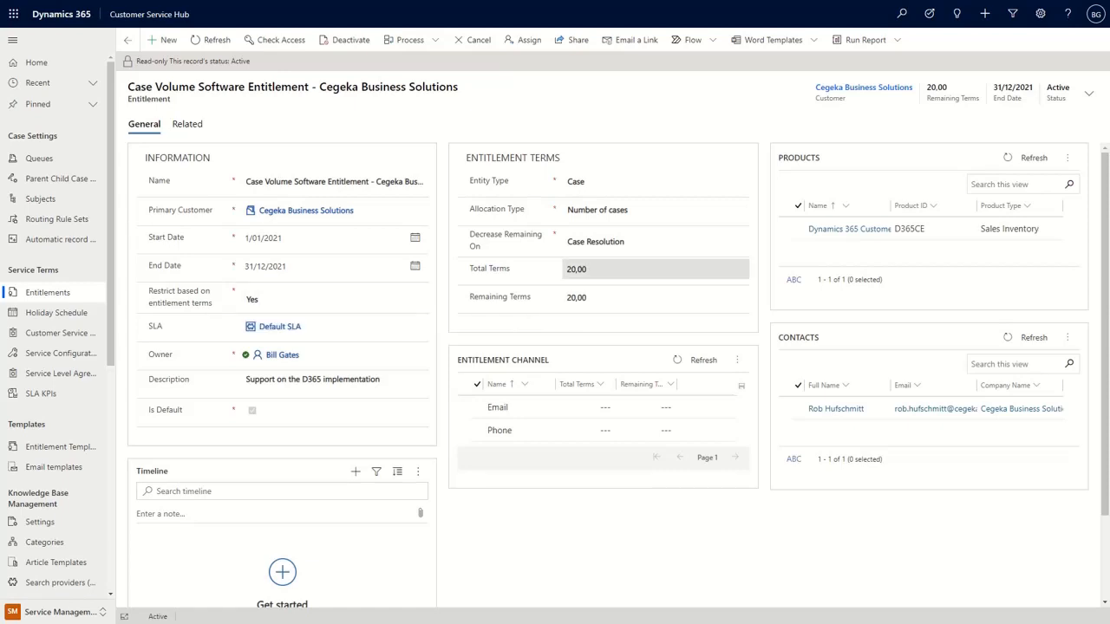
{"action": "left_click", "coordinate": [654, 297]}
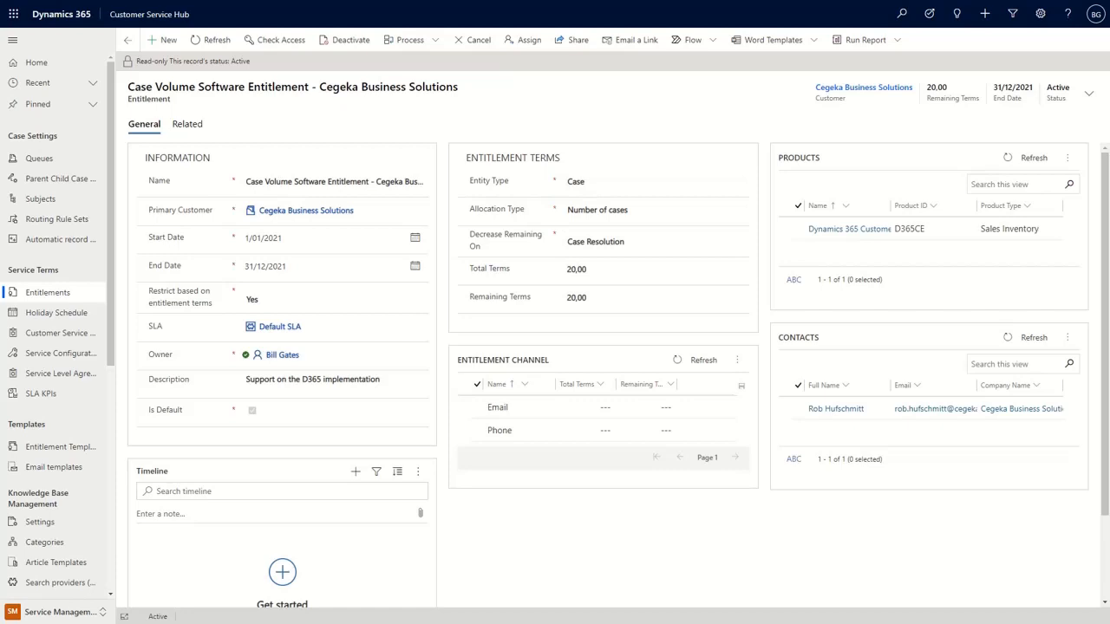
Check the entitlement's Entity Type and Decrease Remaining On, then return to Cases
{"action": "left_click", "coordinate": [655, 182]}
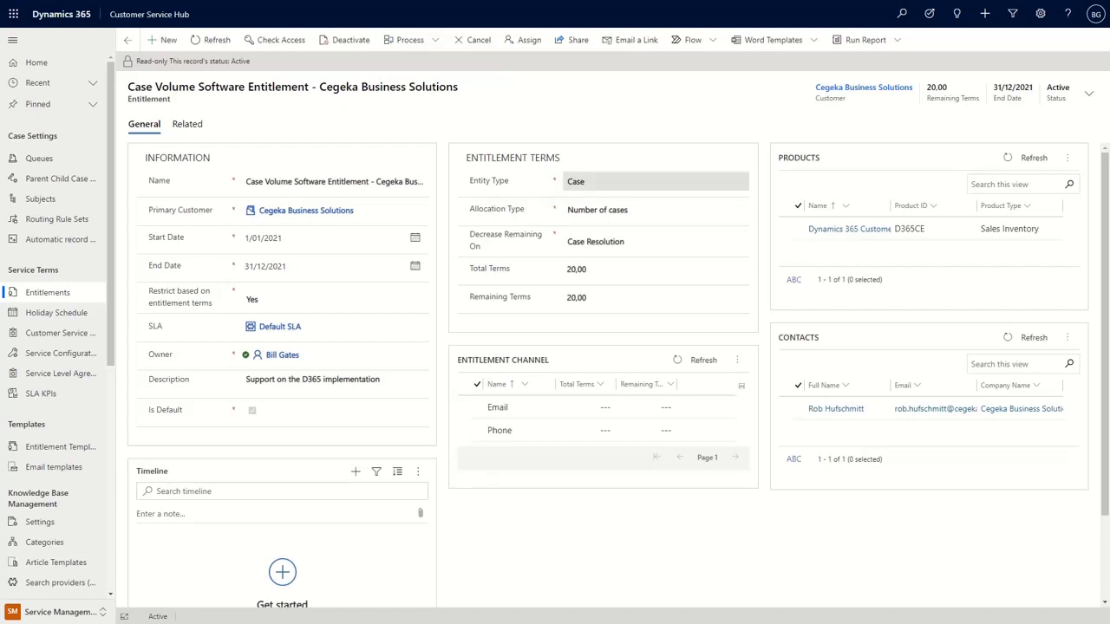
{"action": "left_click", "coordinate": [655, 209]}
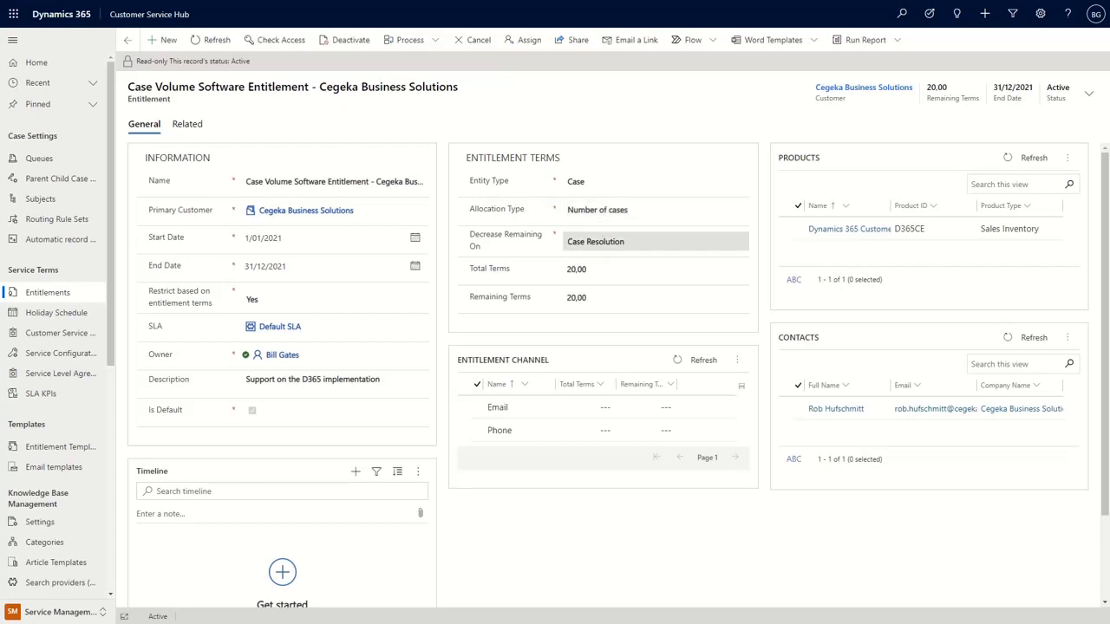
{"action": "mouse_move", "coordinate": [595, 241]}
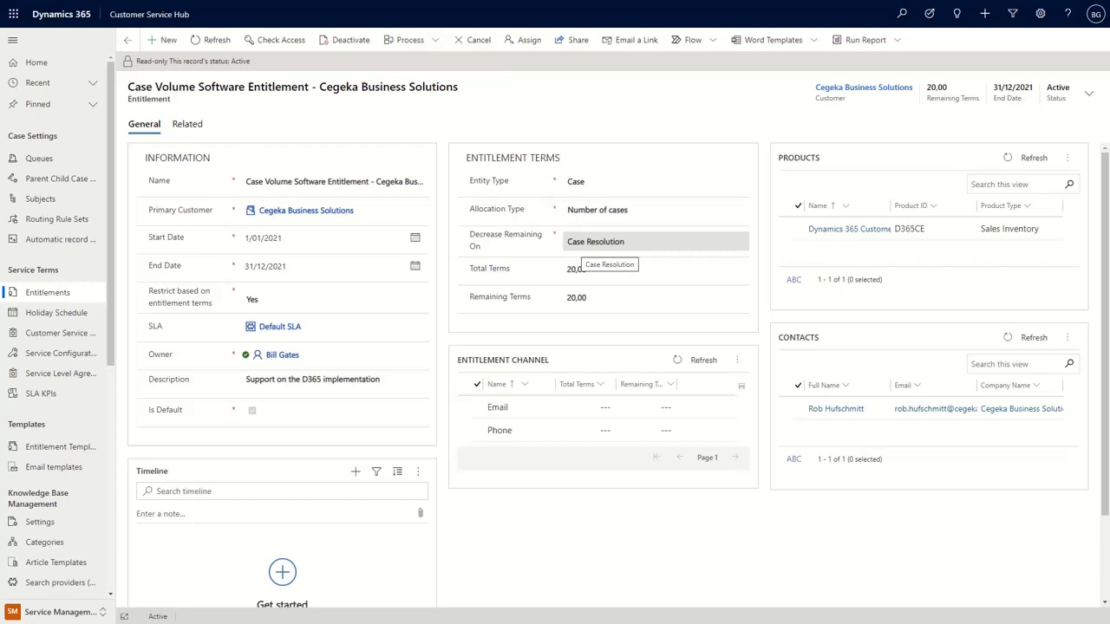
{"action": "mouse_move", "coordinate": [507, 241]}
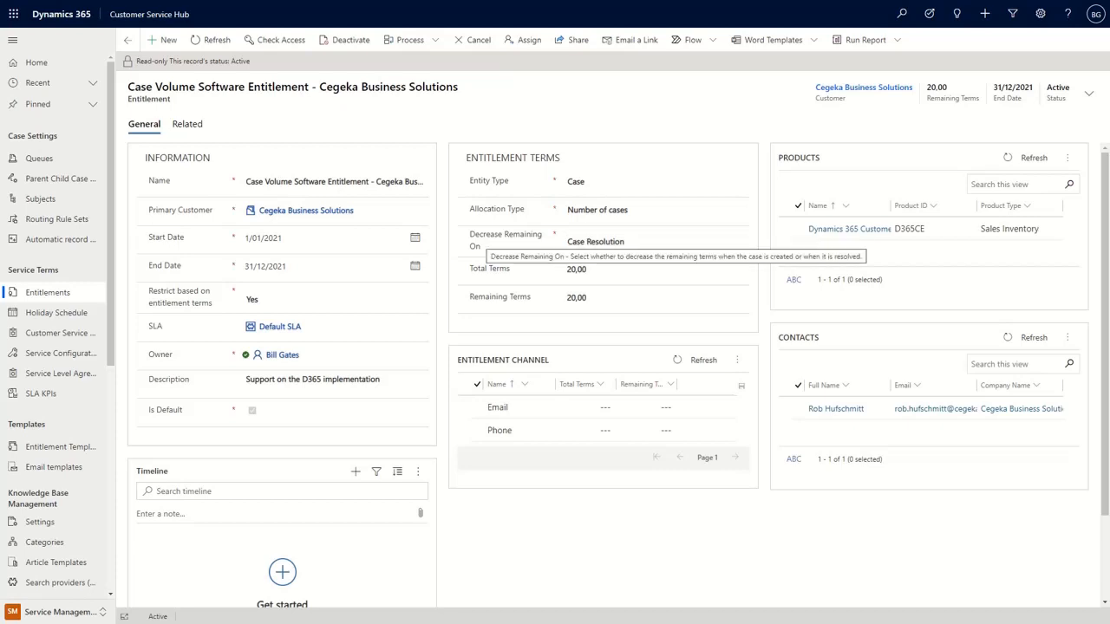
{"action": "mouse_move", "coordinate": [655, 268]}
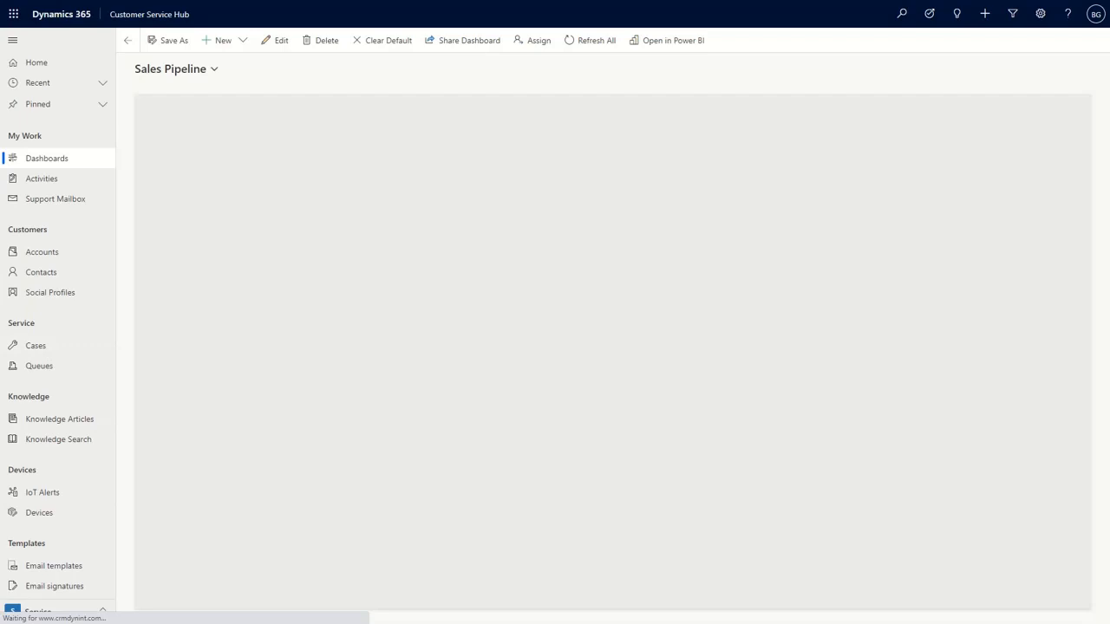
{"action": "left_click", "coordinate": [35, 346]}
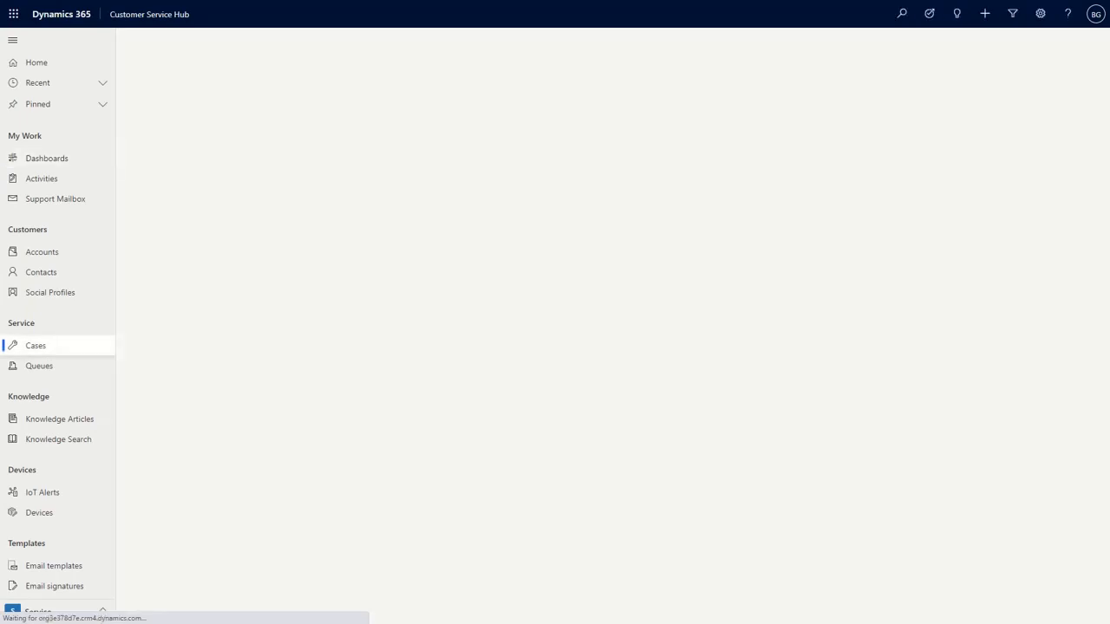
{"action": "left_click", "coordinate": [36, 345]}
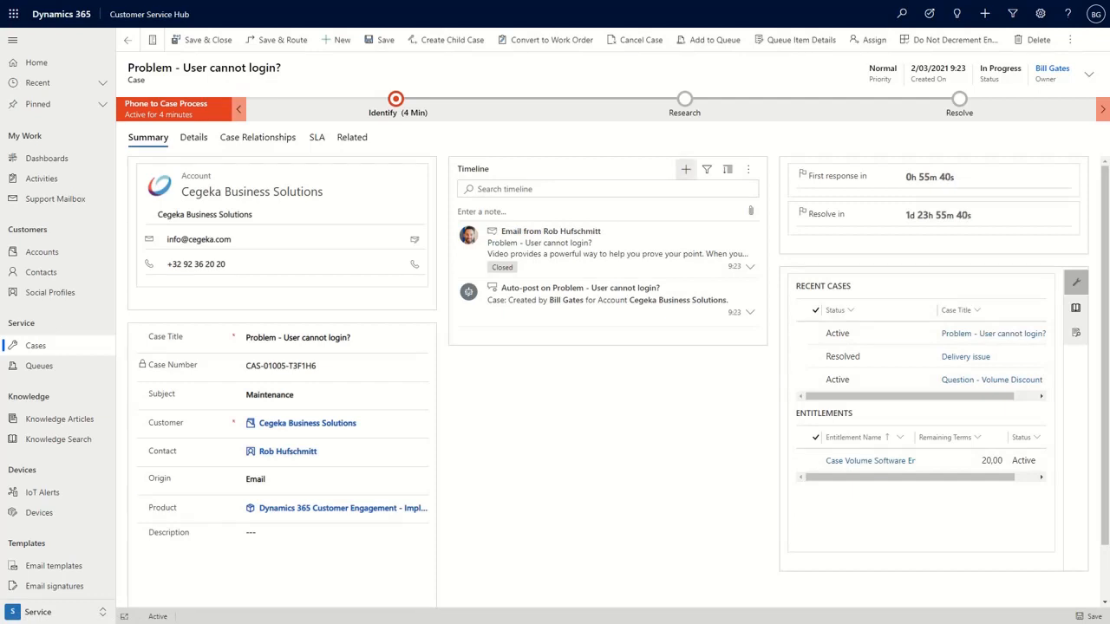
{"action": "mouse_move", "coordinate": [685, 169]}
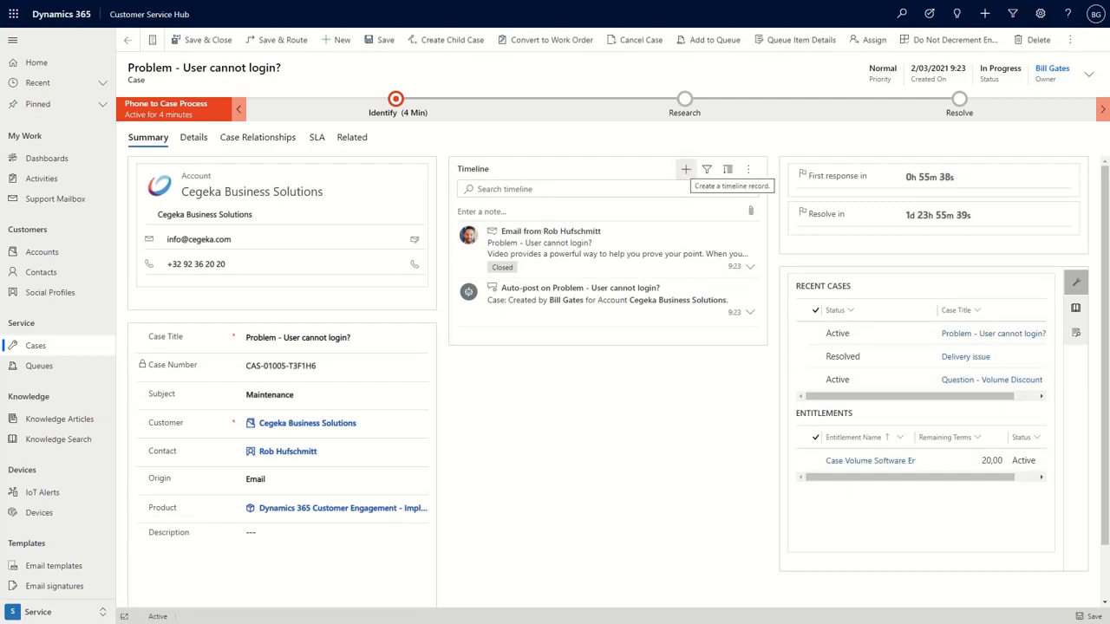
{"action": "left_click", "coordinate": [685, 169]}
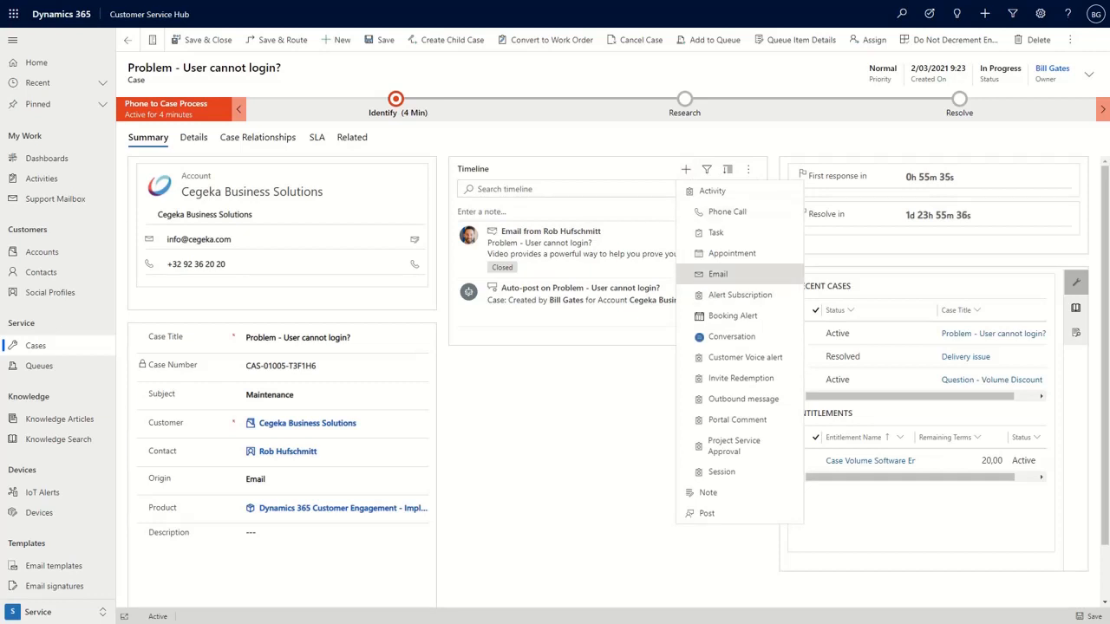
{"action": "left_click", "coordinate": [717, 274]}
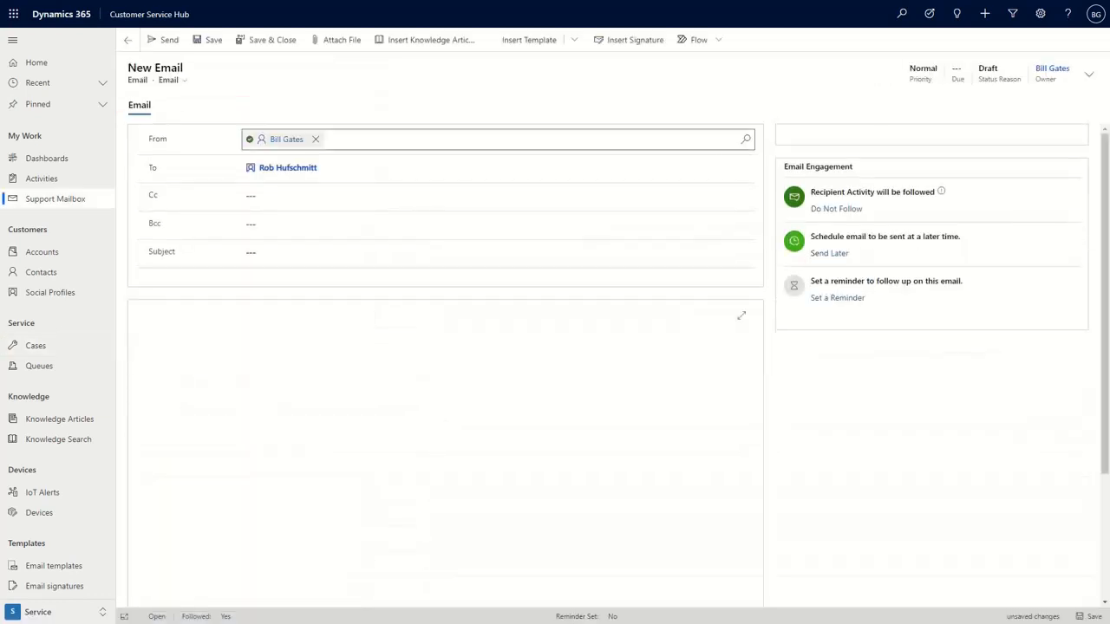
{"action": "left_click", "coordinate": [528, 40]}
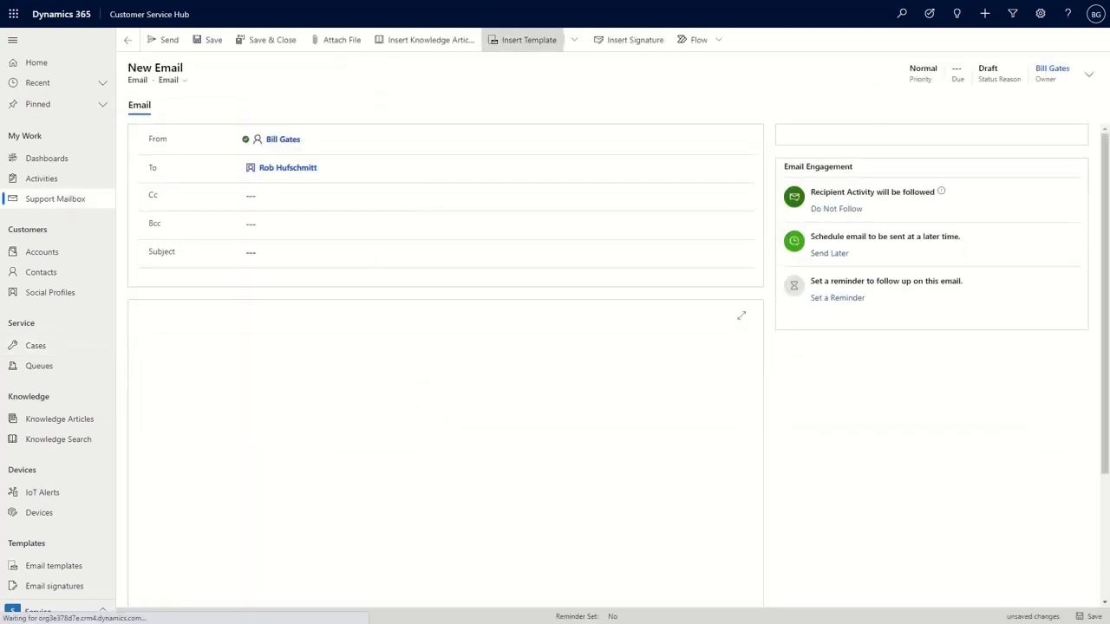
{"action": "left_click", "coordinate": [575, 40]}
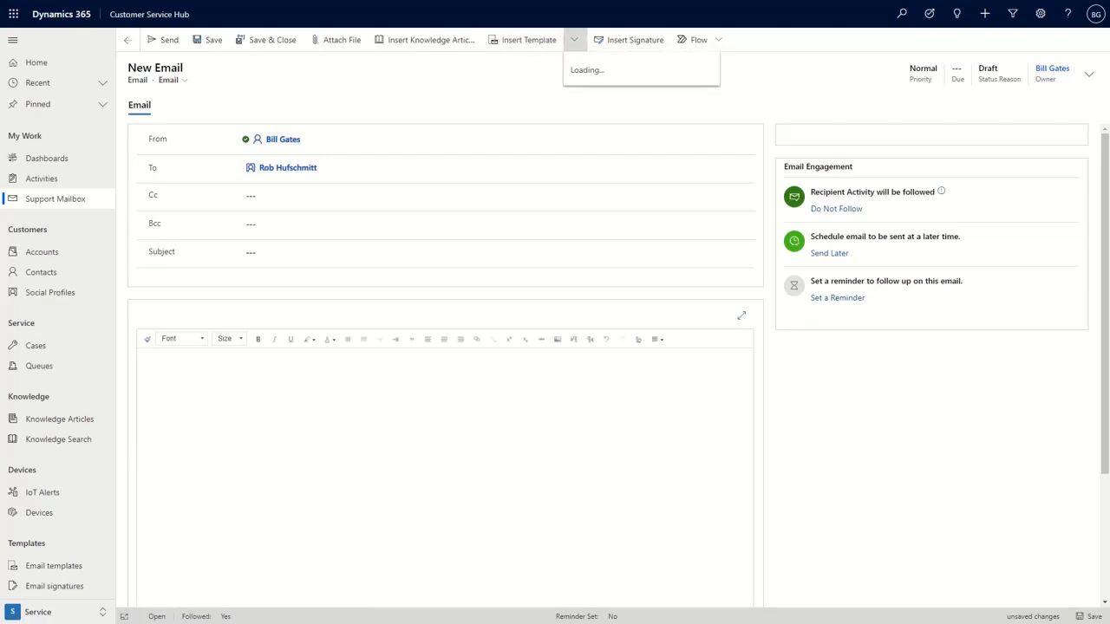
{"action": "left_click", "coordinate": [528, 39]}
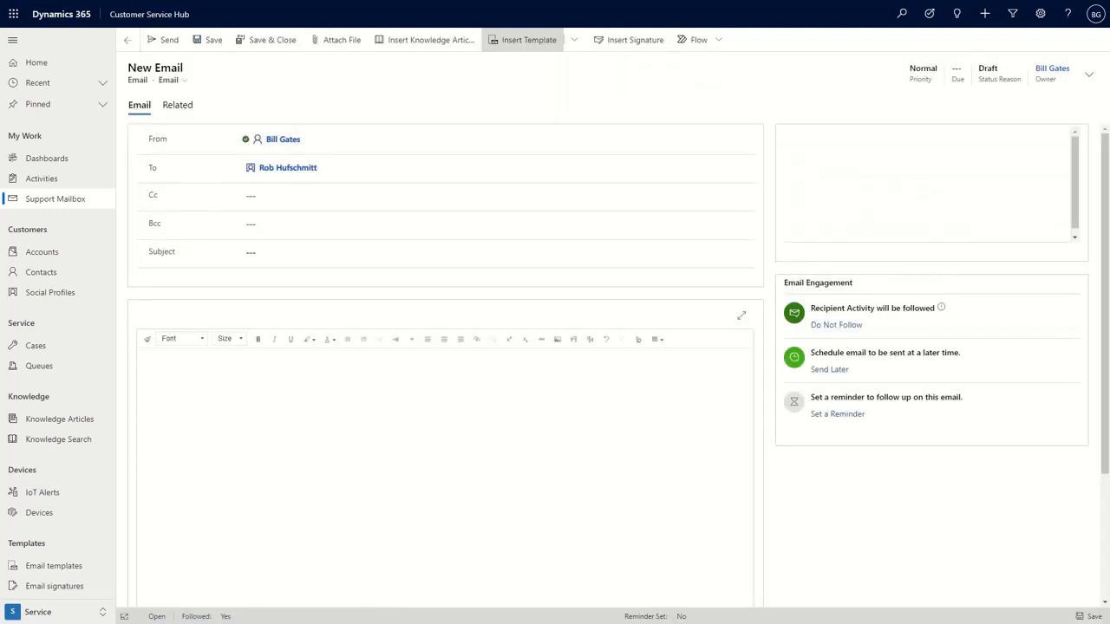
Apply the Case Auto Response template to the email for its recipient
{"action": "left_click", "coordinate": [528, 40]}
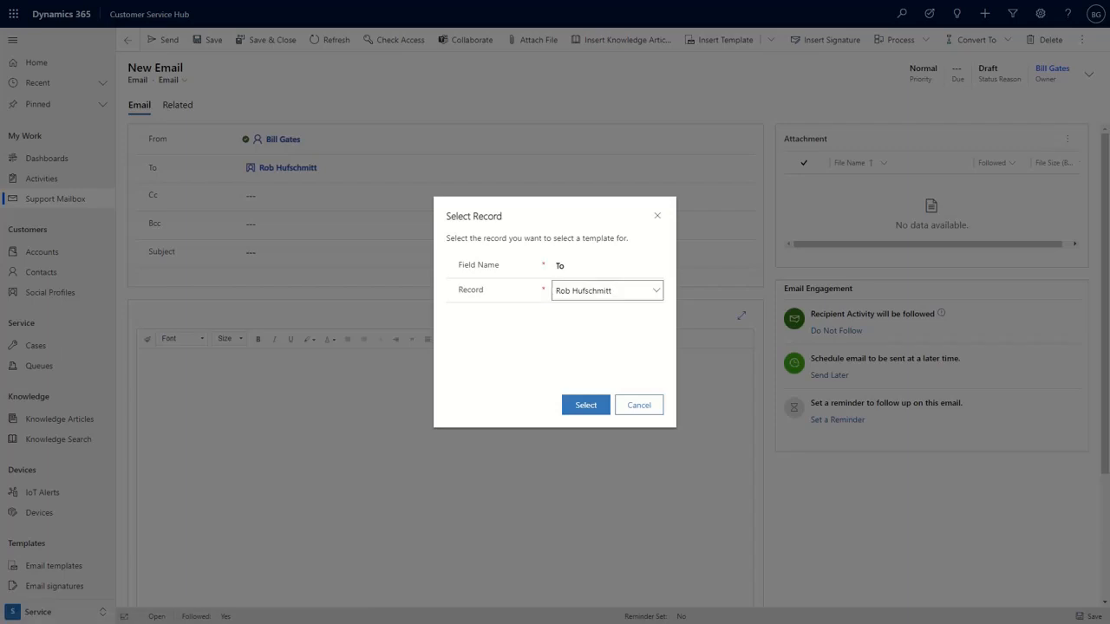
{"action": "left_click", "coordinate": [606, 265]}
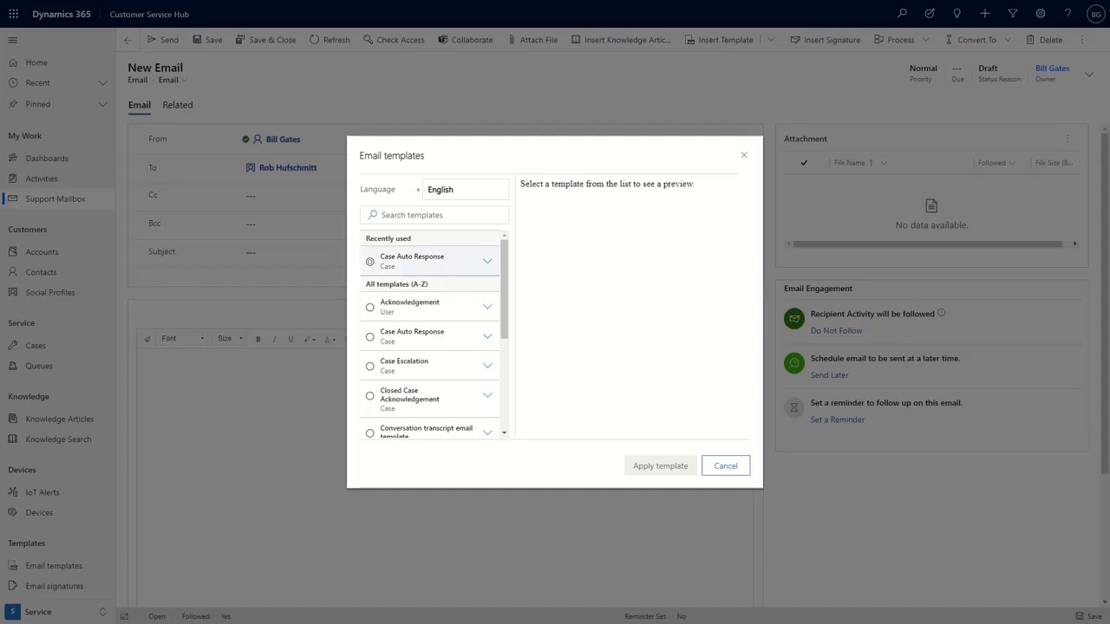
{"action": "left_click", "coordinate": [370, 261]}
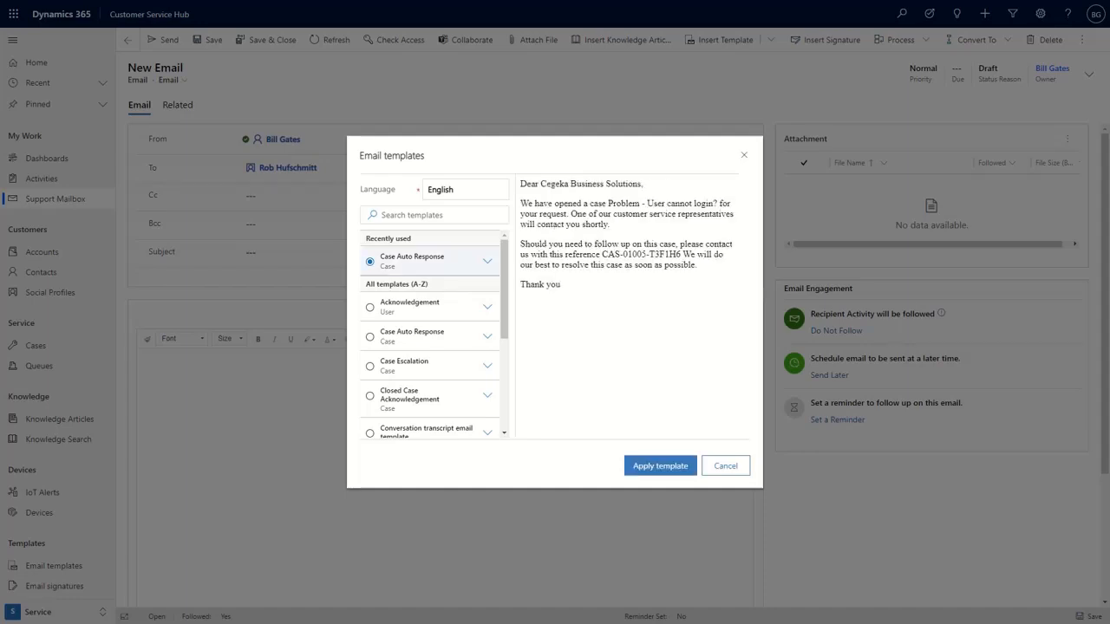
{"action": "left_click", "coordinate": [659, 466]}
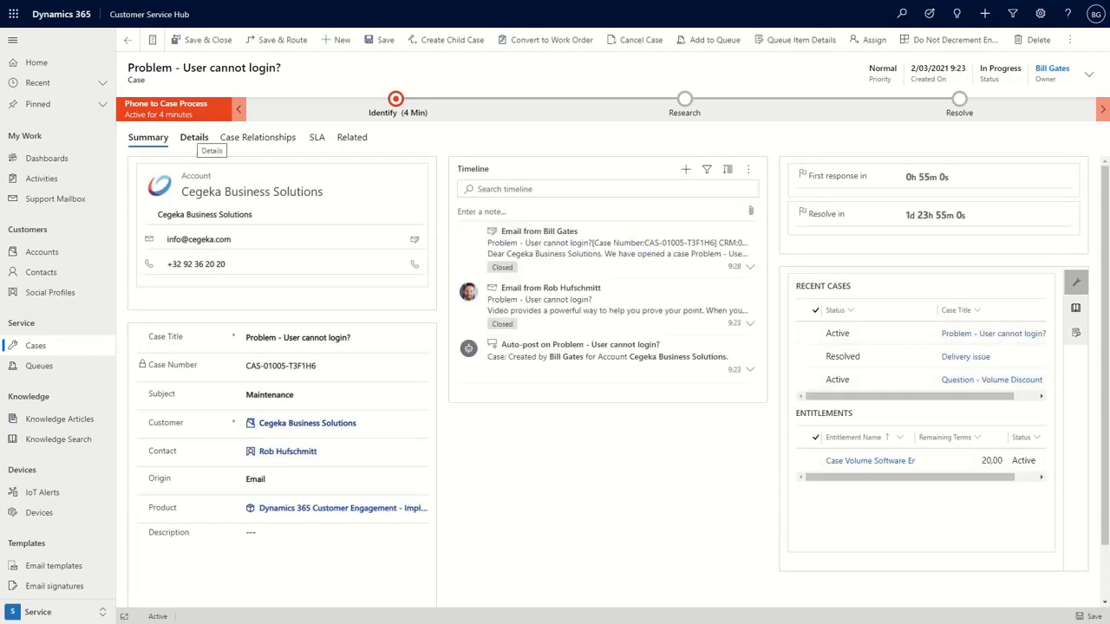
Mark the case's first response as sent, then view the Identify stage requirements
{"action": "left_click", "coordinate": [193, 137]}
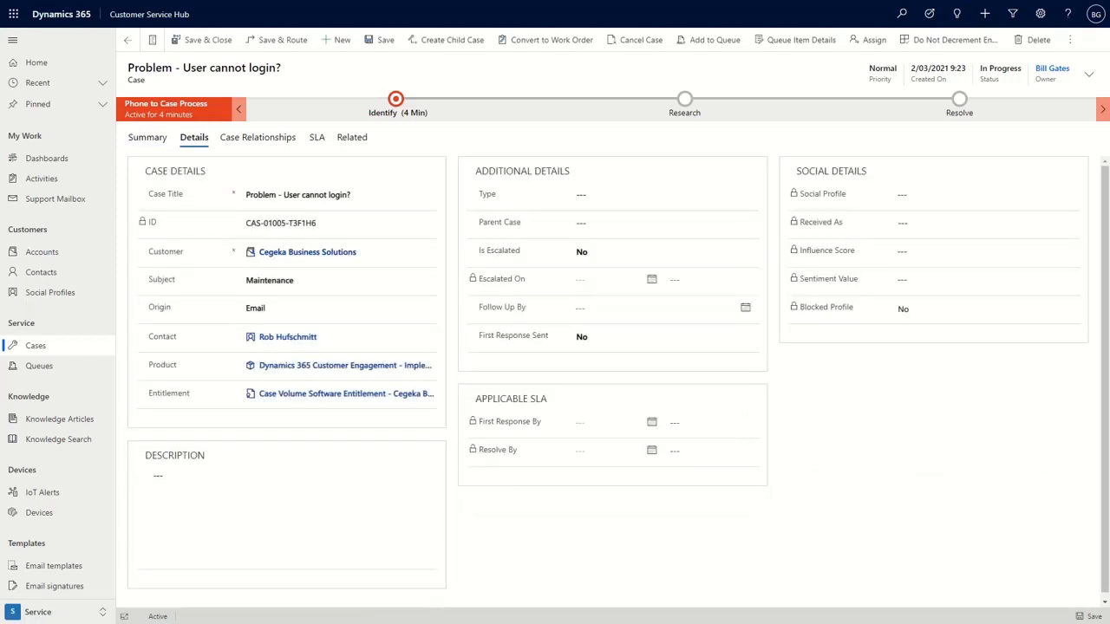
{"action": "left_click", "coordinate": [379, 40]}
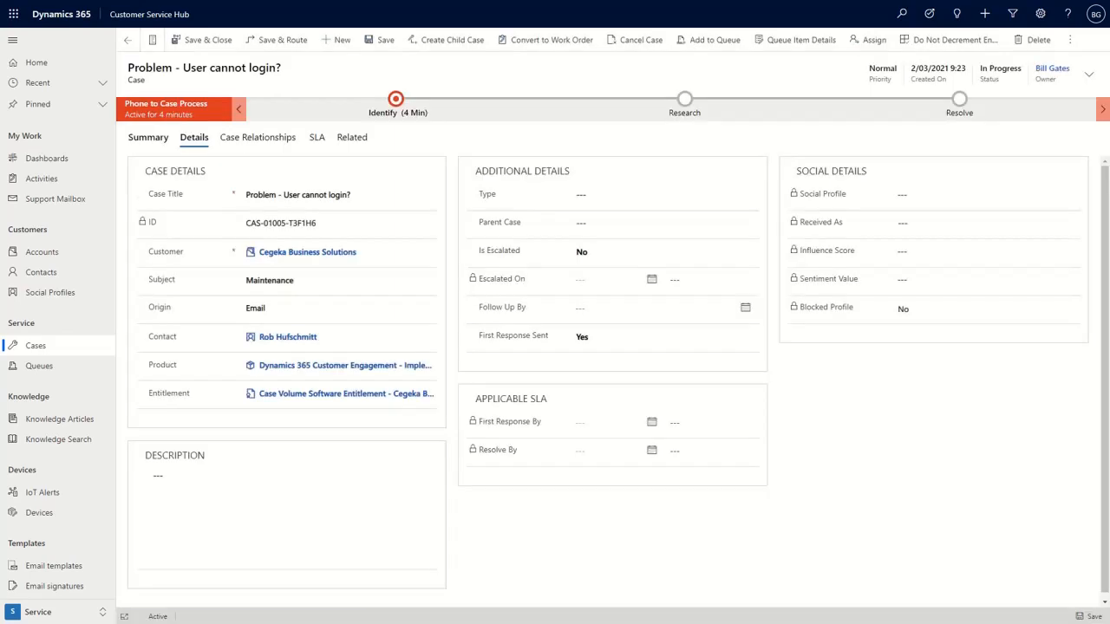
{"action": "left_click", "coordinate": [147, 137]}
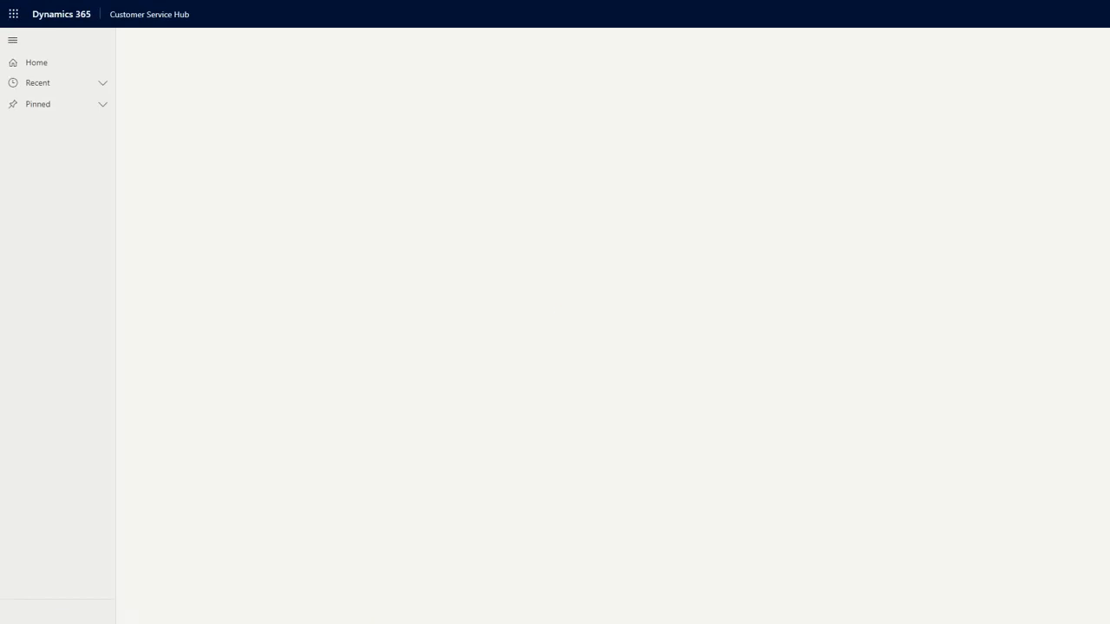
{"action": "left_click", "coordinate": [35, 345]}
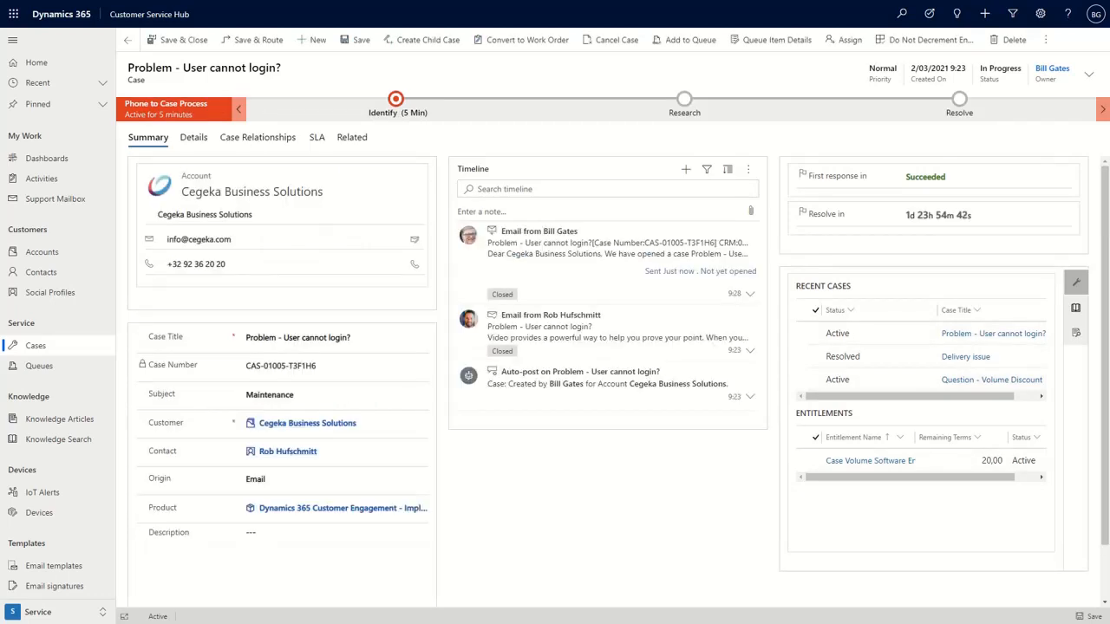
{"action": "left_click", "coordinate": [397, 104]}
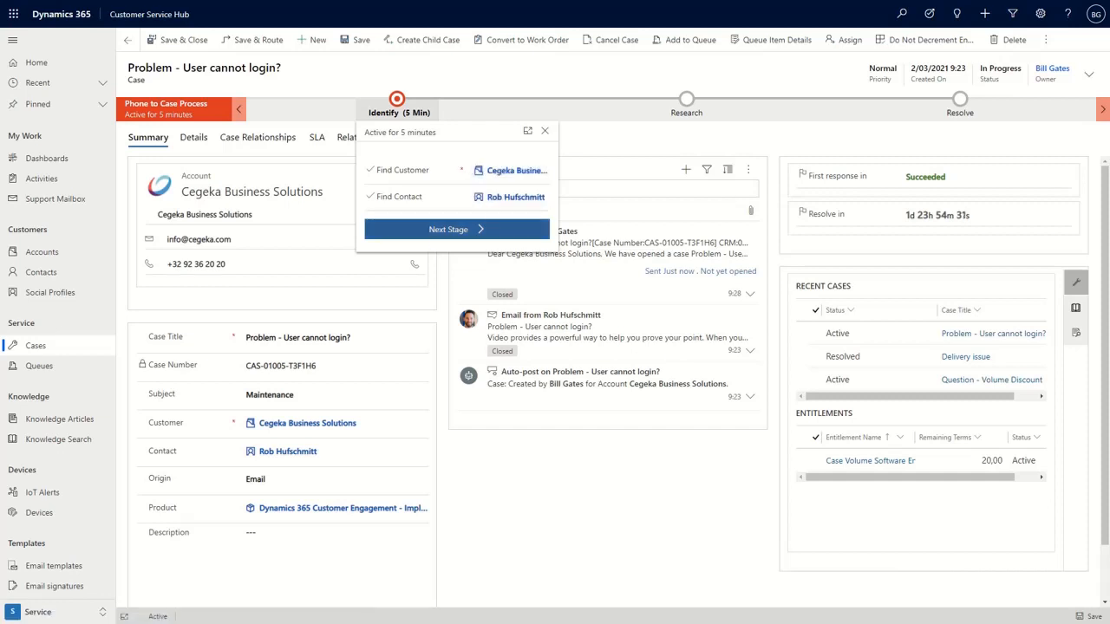
Advance to Research, send the Instruction Manuals and Drivers email, then advance to Resolve
{"action": "left_click", "coordinate": [448, 229]}
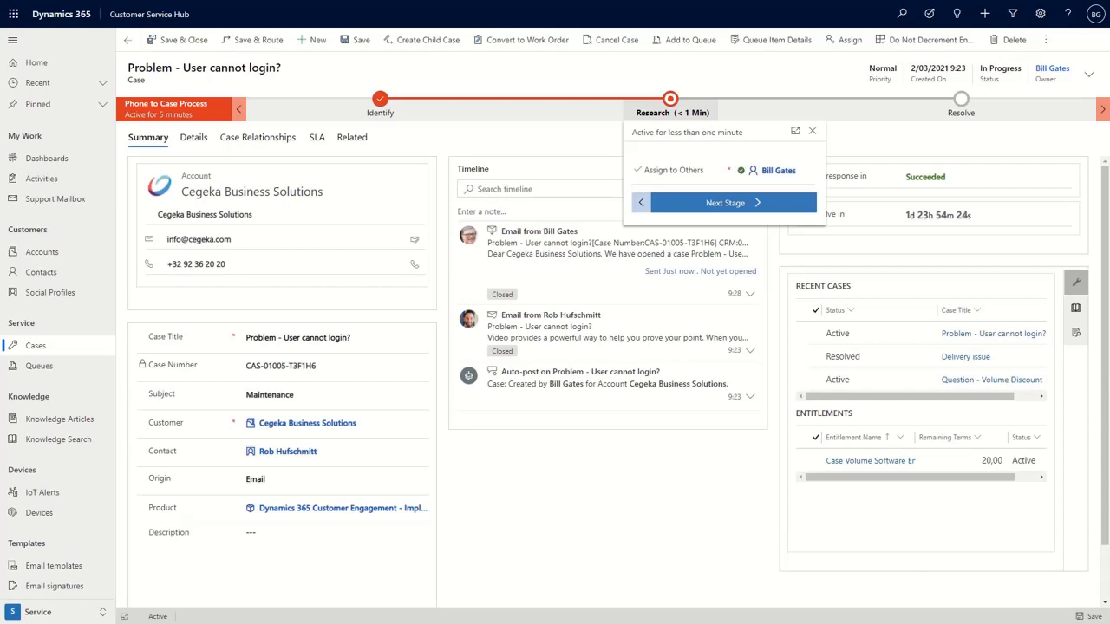
{"action": "left_click", "coordinate": [813, 131]}
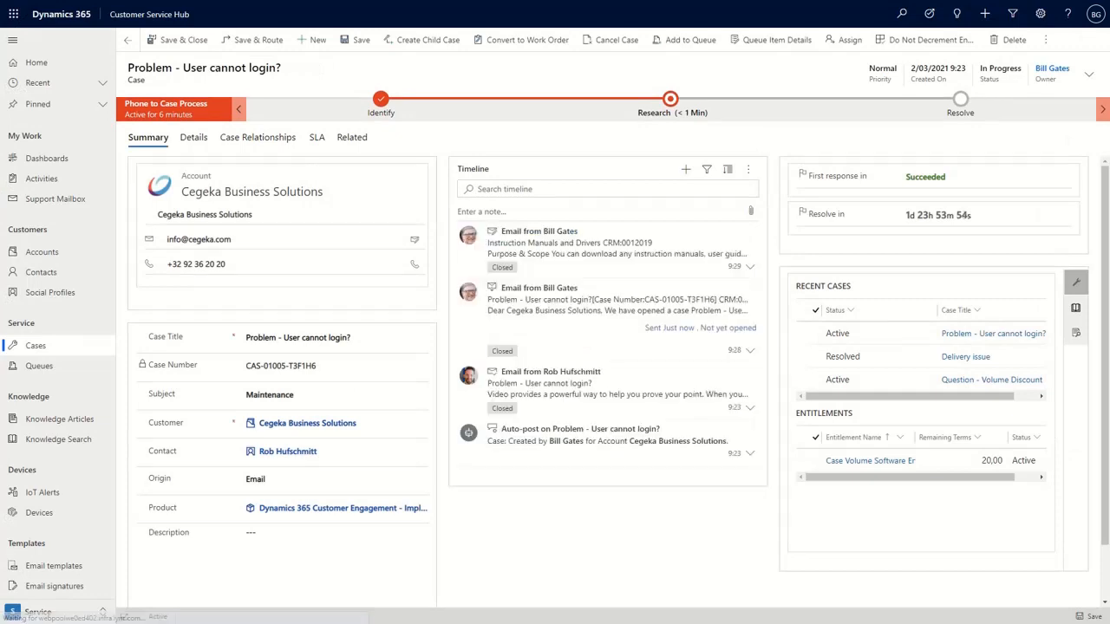
{"action": "left_click", "coordinate": [669, 112]}
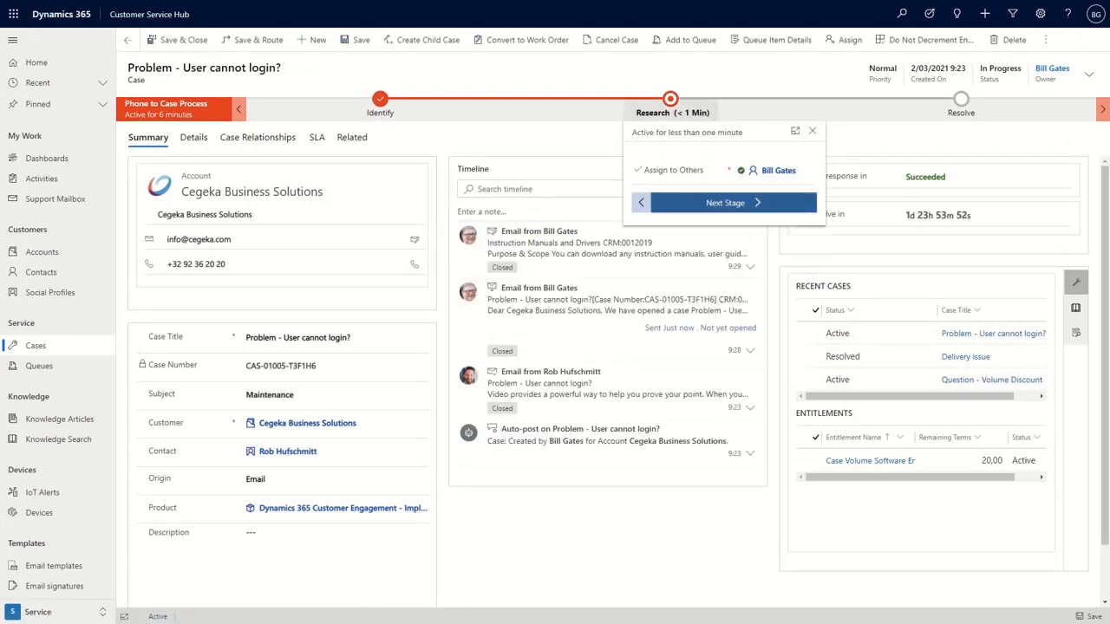
{"action": "left_click", "coordinate": [725, 202]}
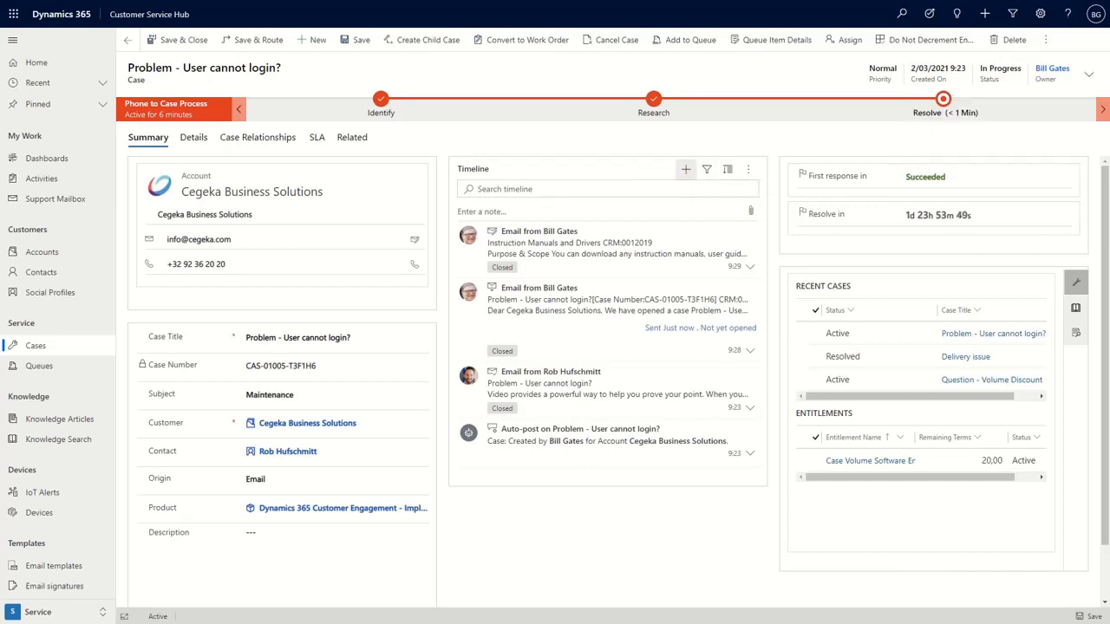
Log a phone call on the timeline: 'Customer said the problem was solved. We can close the case'
{"action": "left_click", "coordinate": [685, 169]}
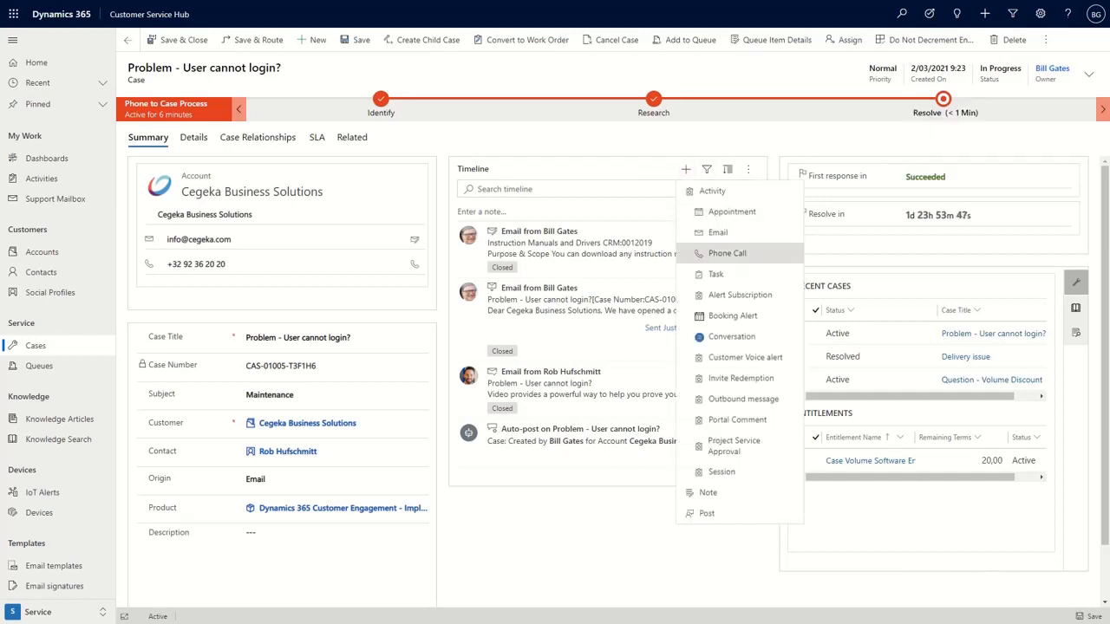
{"action": "left_click", "coordinate": [727, 253]}
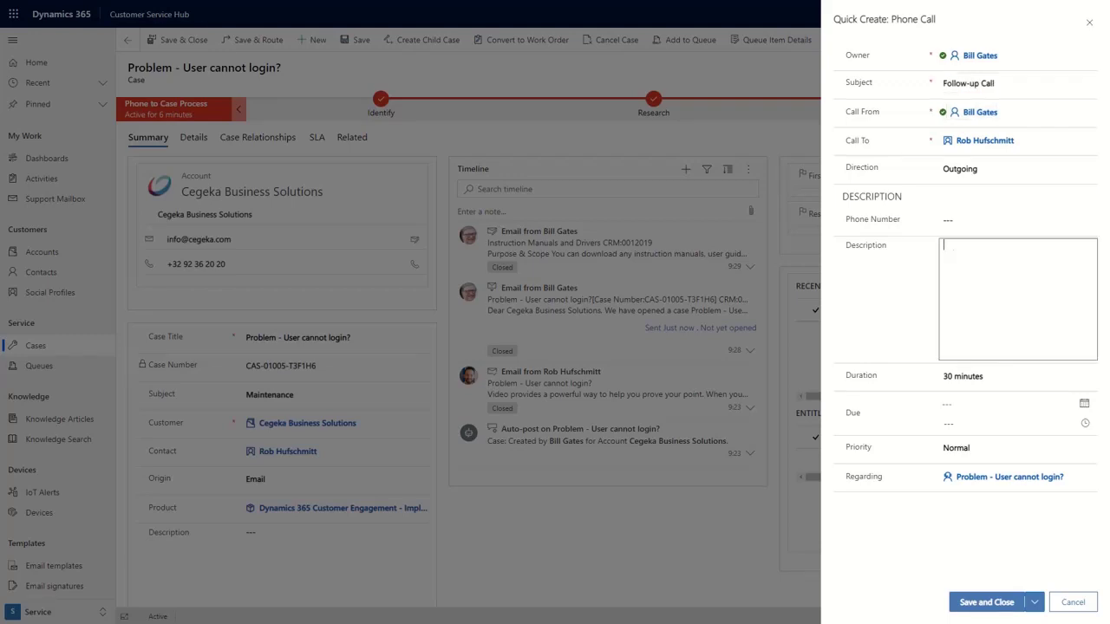
{"action": "type", "text": "Customer"}
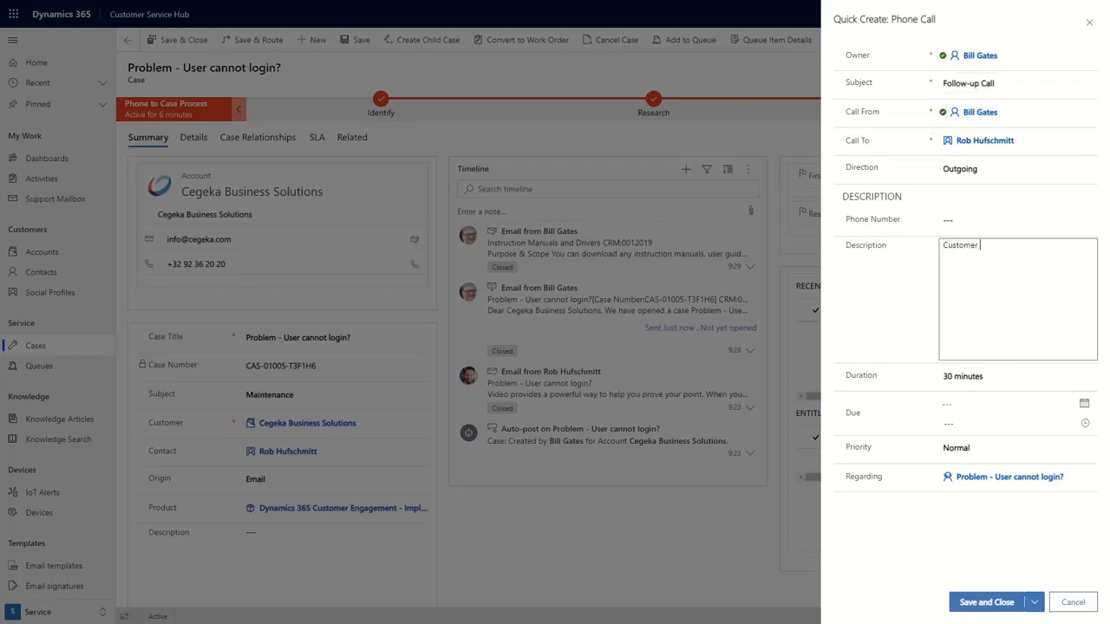
{"action": "type", "text": "said the problem"}
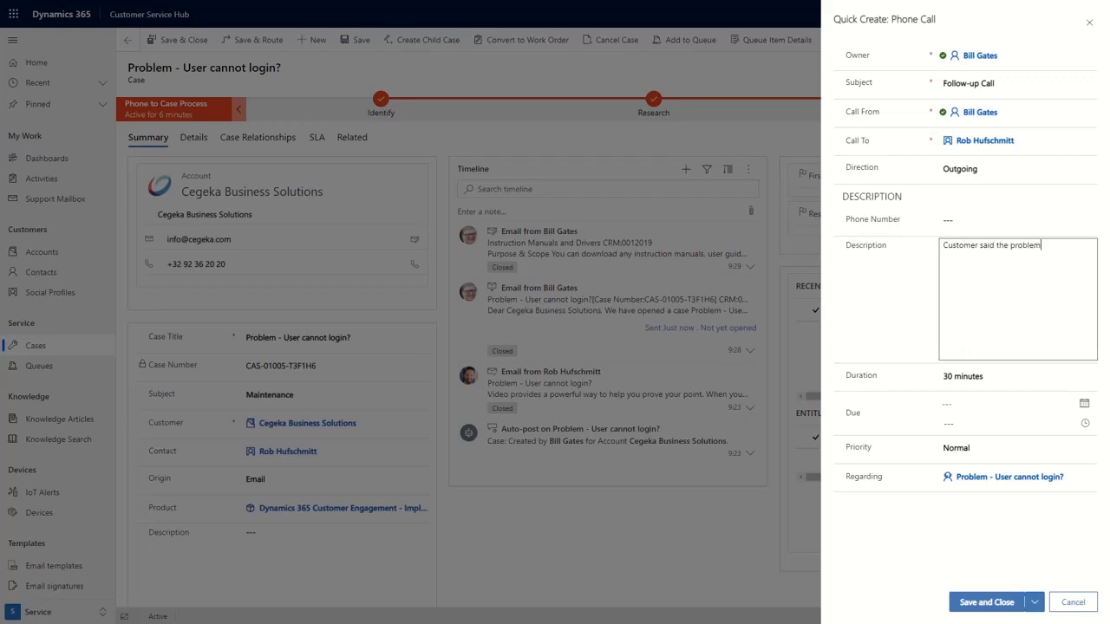
{"action": "type", "text": "was so"}
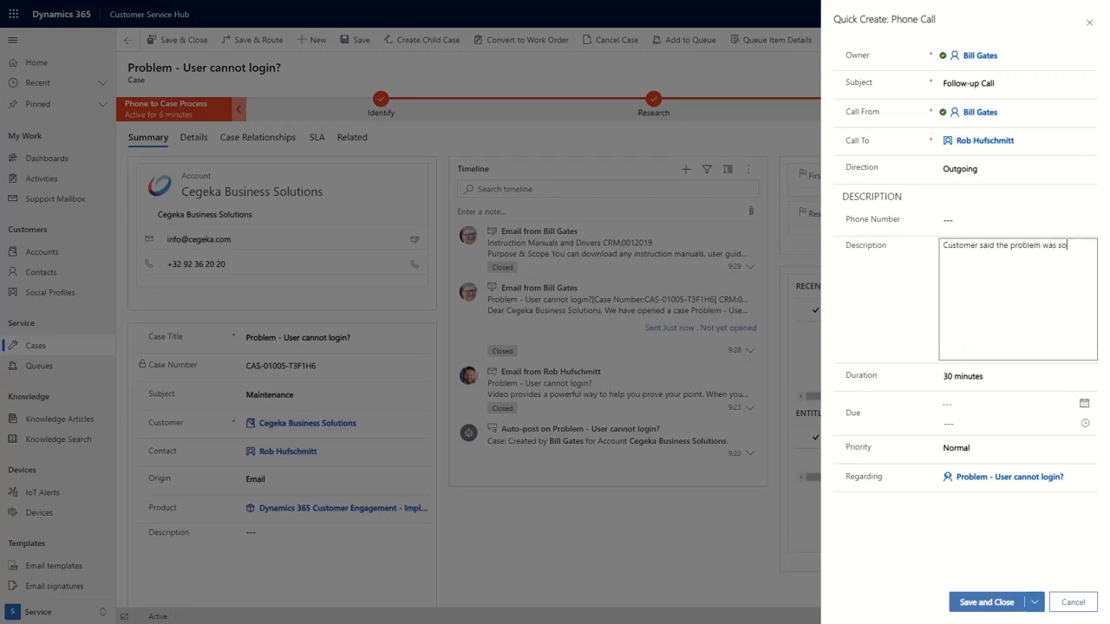
{"action": "type", "text": "lved. We ca"}
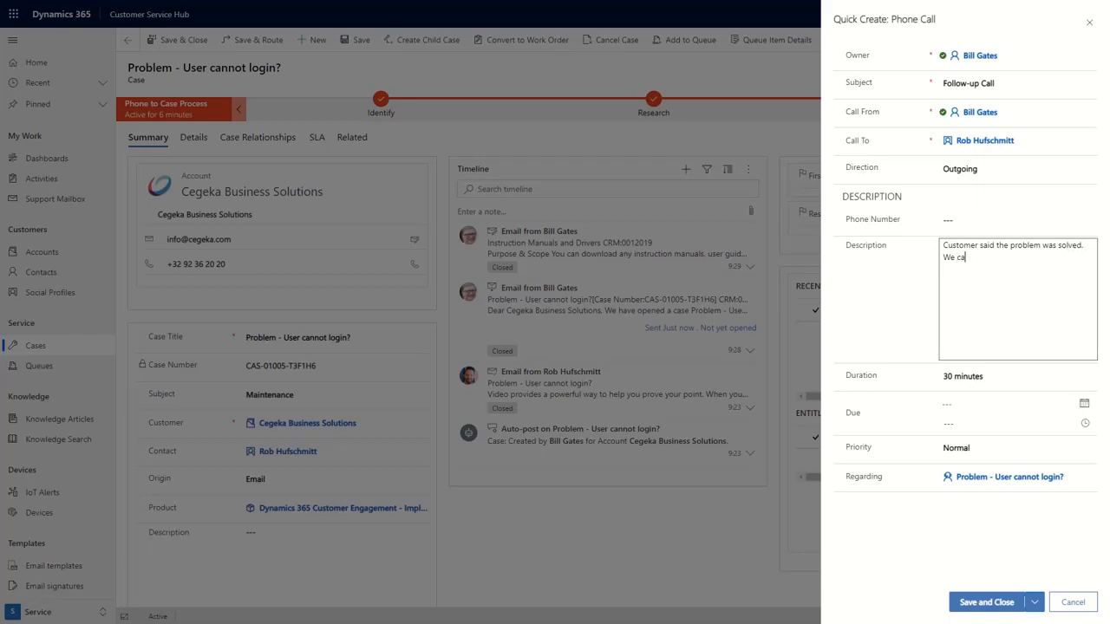
{"action": "type", "text": "n close the case"}
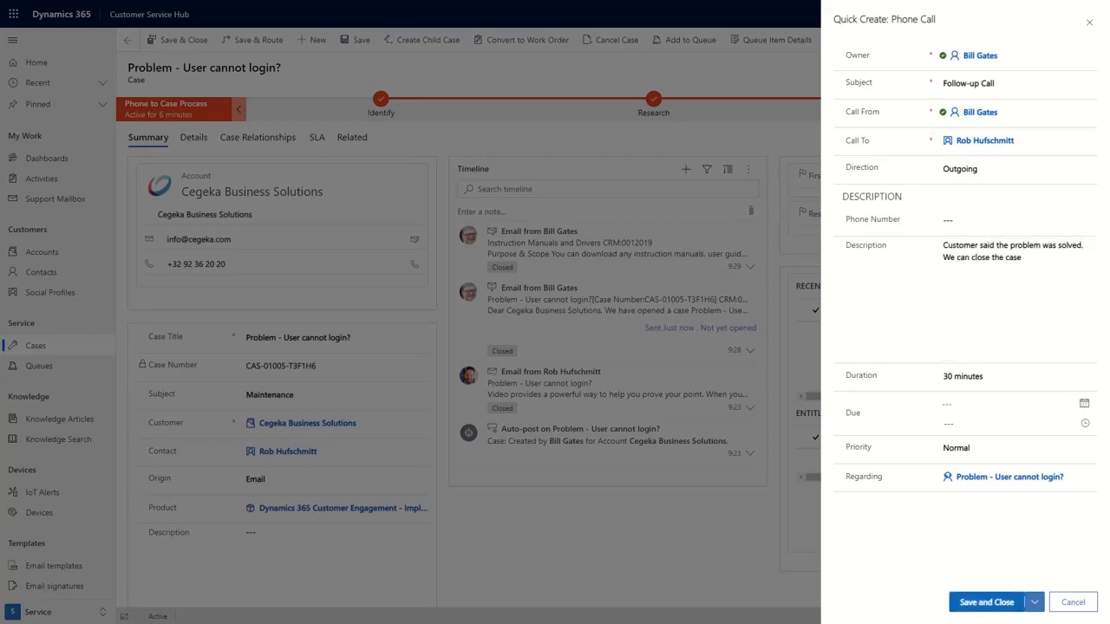
{"action": "left_click", "coordinate": [985, 601]}
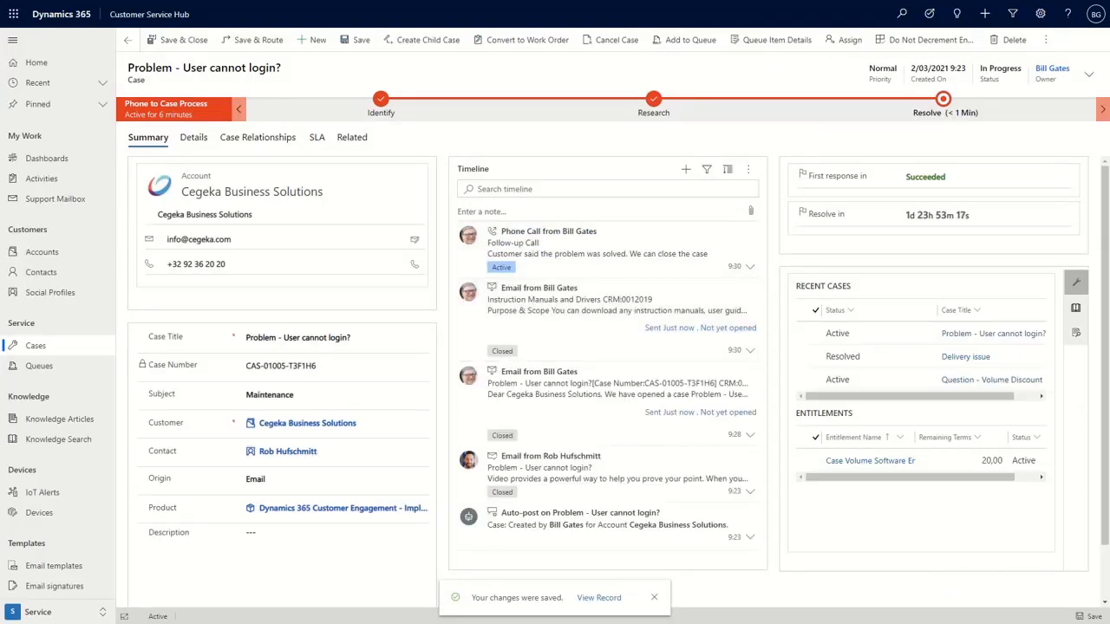
Finish the Resolve stage and resolve the case as Problem Solved with resolution 'KB Article'
{"action": "left_click", "coordinate": [942, 104]}
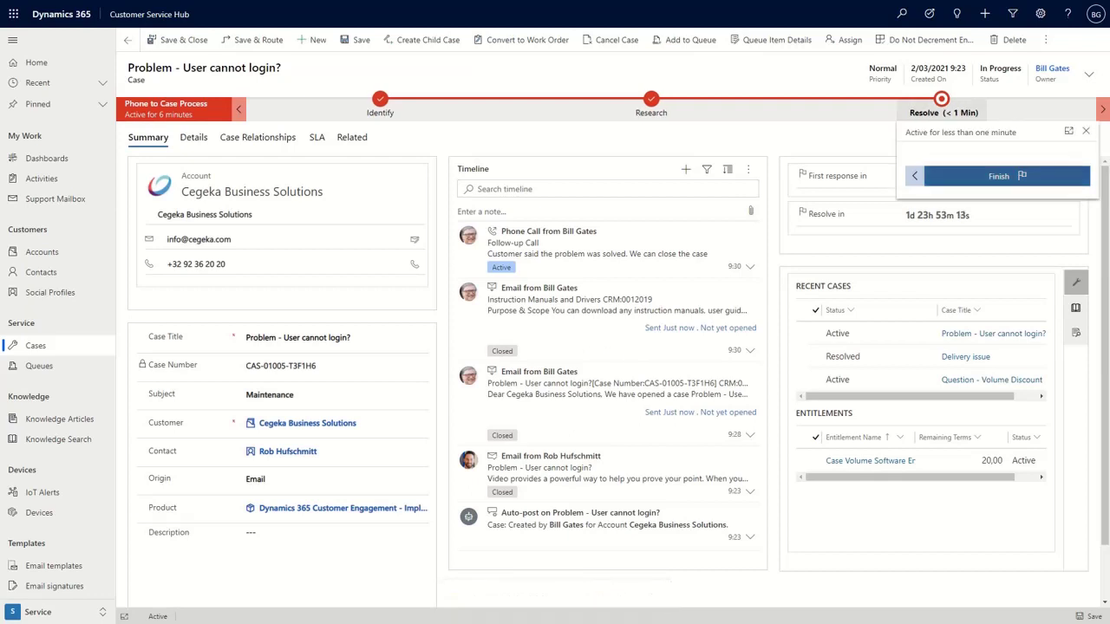
{"action": "left_click", "coordinate": [998, 176]}
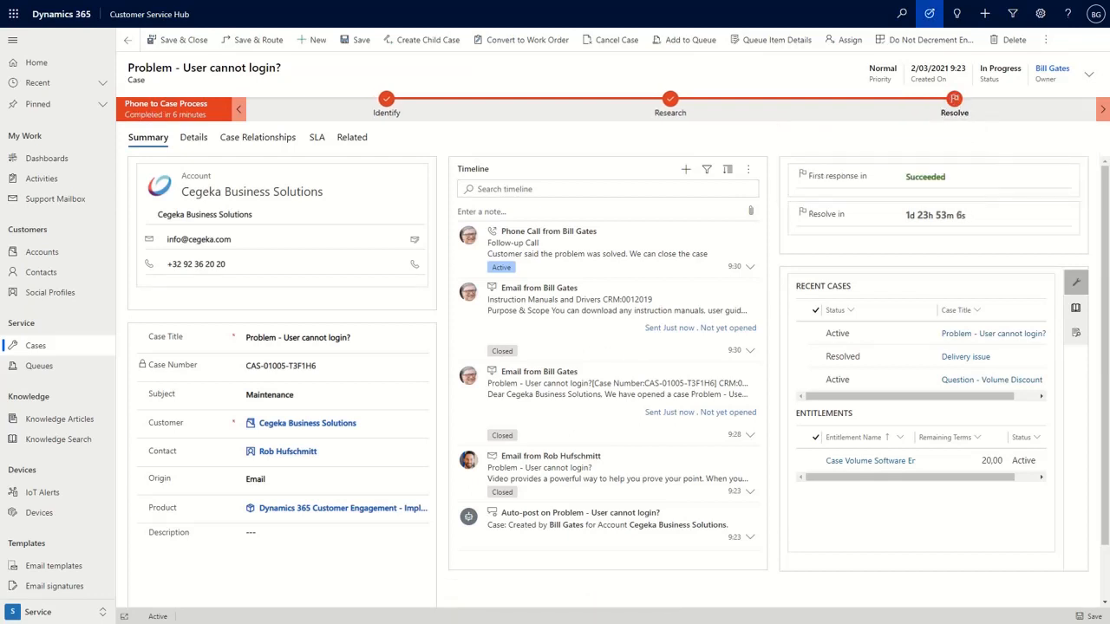
{"action": "left_click", "coordinate": [1045, 40]}
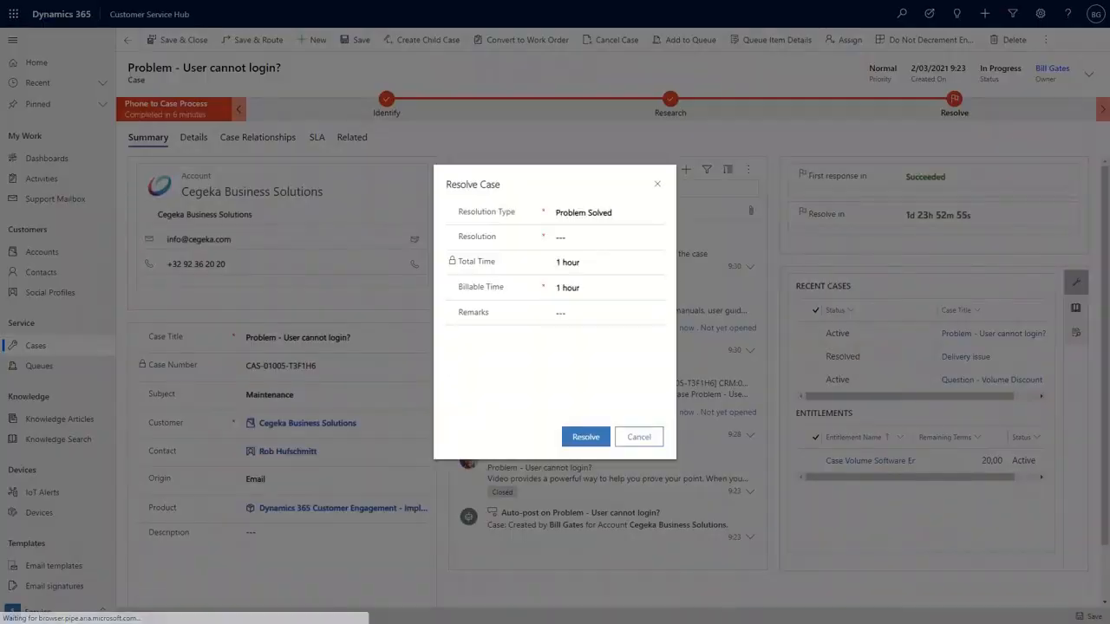
{"action": "left_click", "coordinate": [607, 236]}
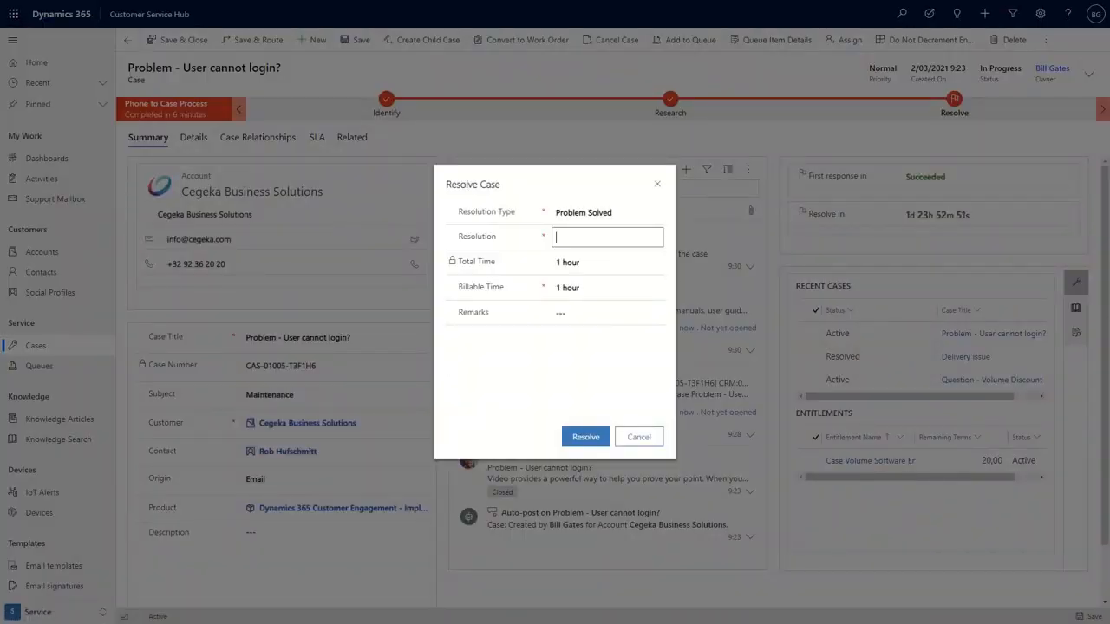
{"action": "type", "text": "KB A"}
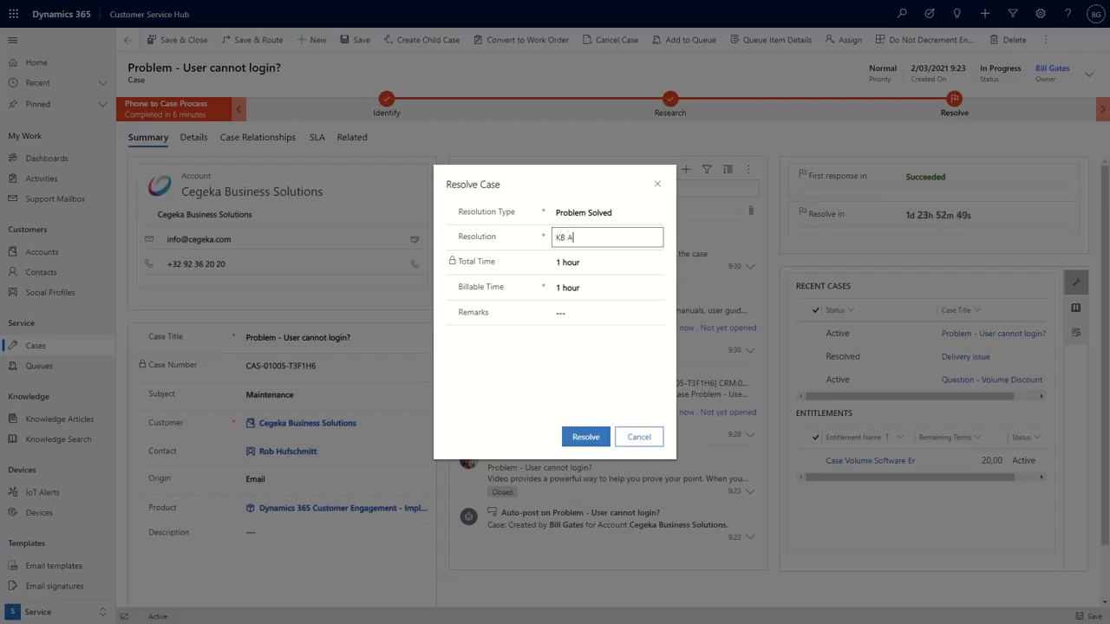
{"action": "type", "text": "rticle"}
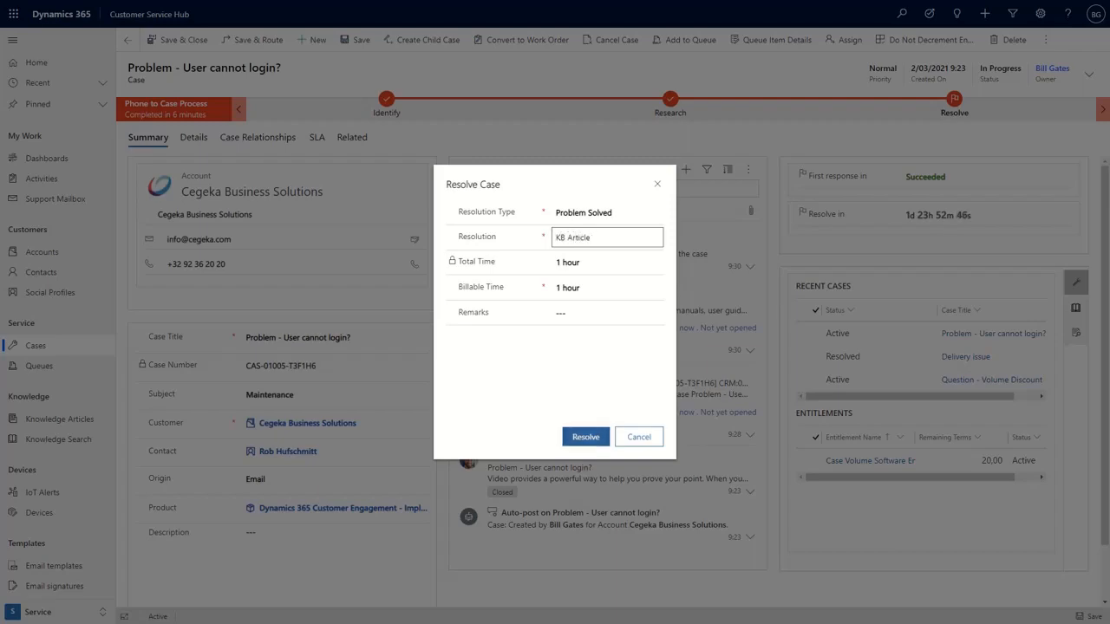
{"action": "left_click", "coordinate": [585, 436]}
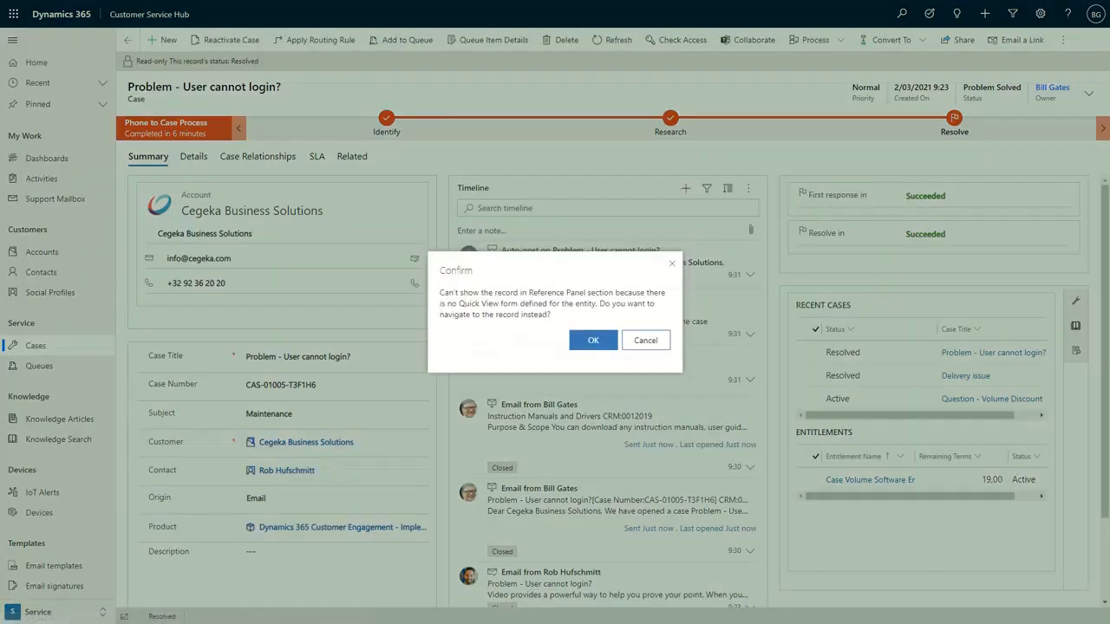
Go to the Case Volume Software entitlement and verify Total Terms 20 and Remaining Terms 19
{"action": "left_click", "coordinate": [593, 340]}
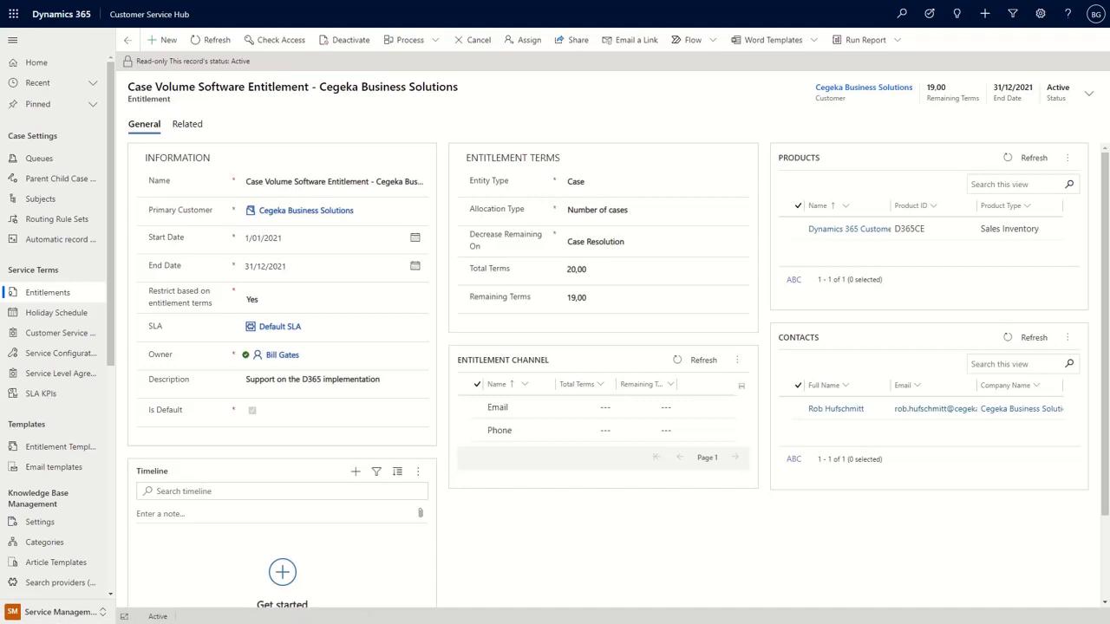
{"action": "left_click", "coordinate": [655, 269]}
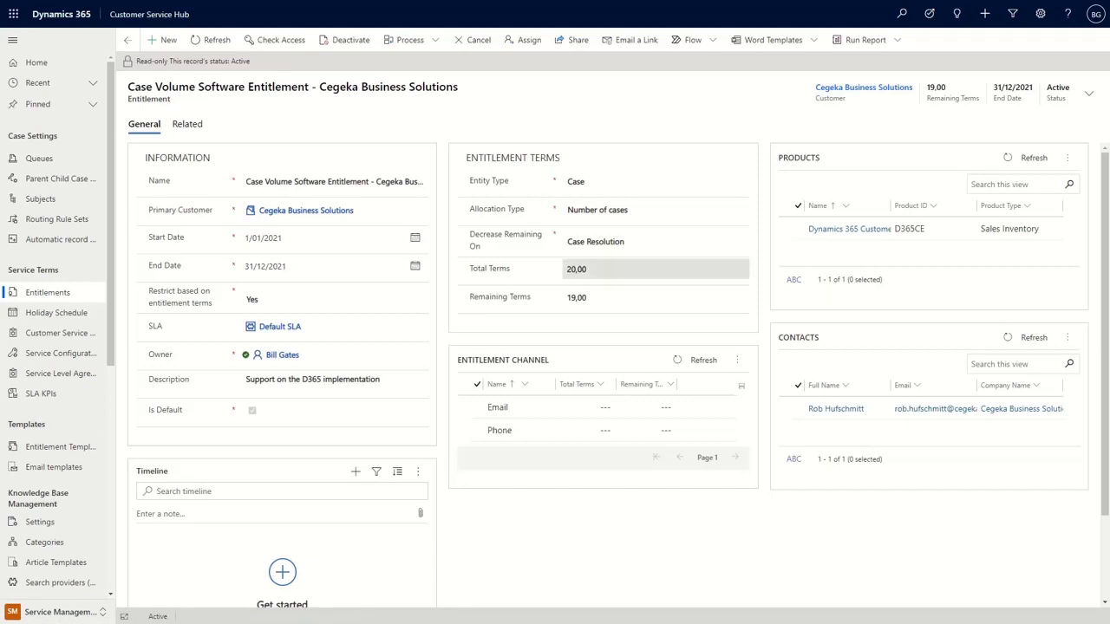
{"action": "mouse_move", "coordinate": [577, 269]}
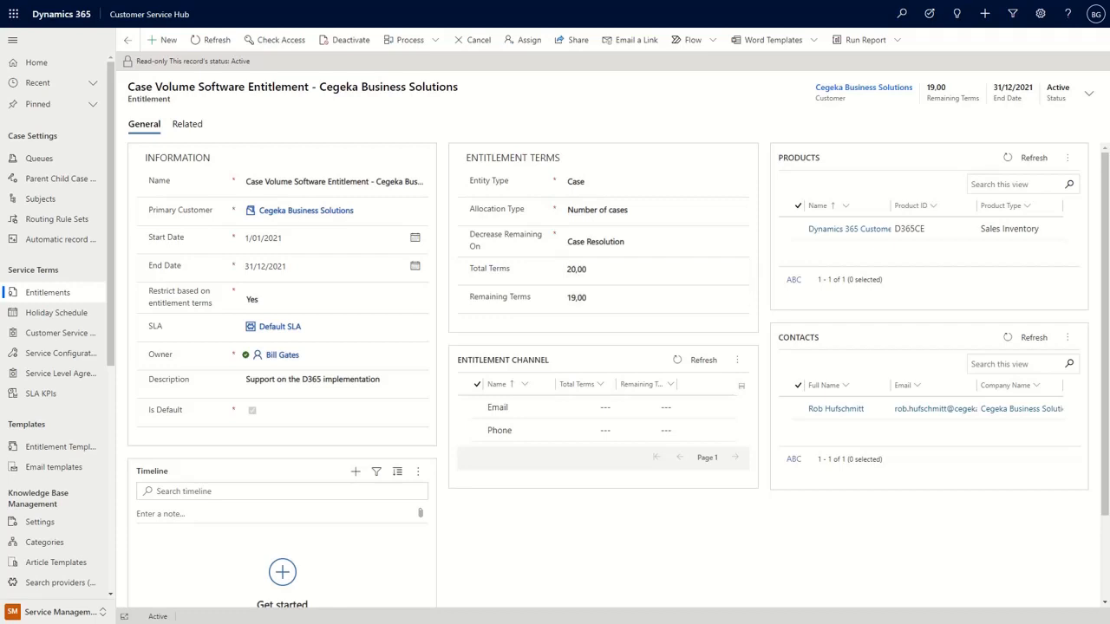
{"action": "left_click", "coordinate": [655, 298]}
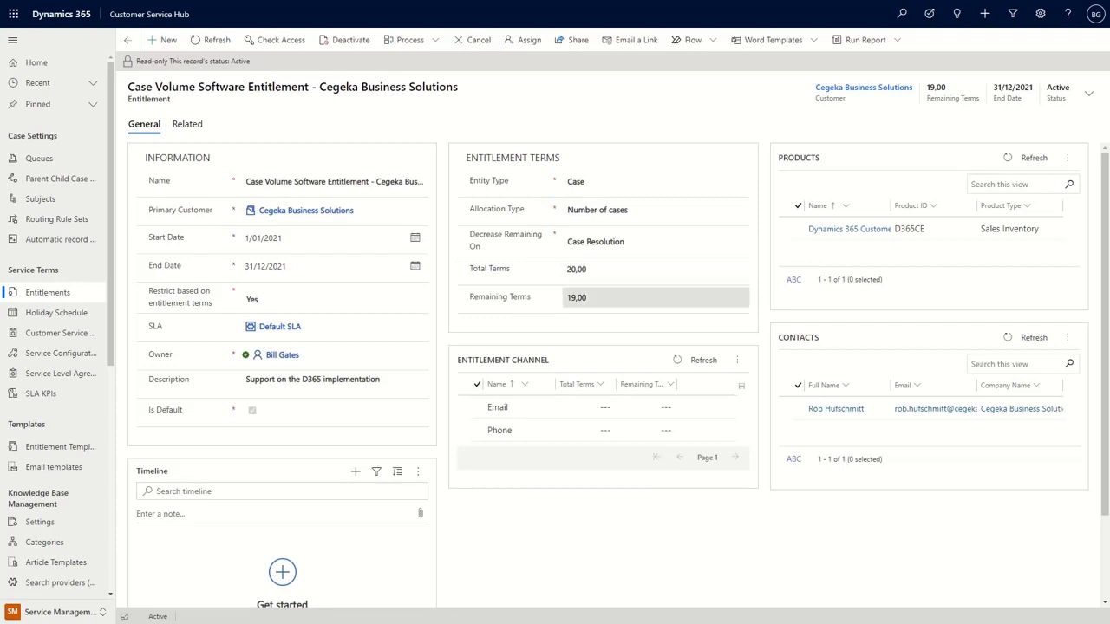